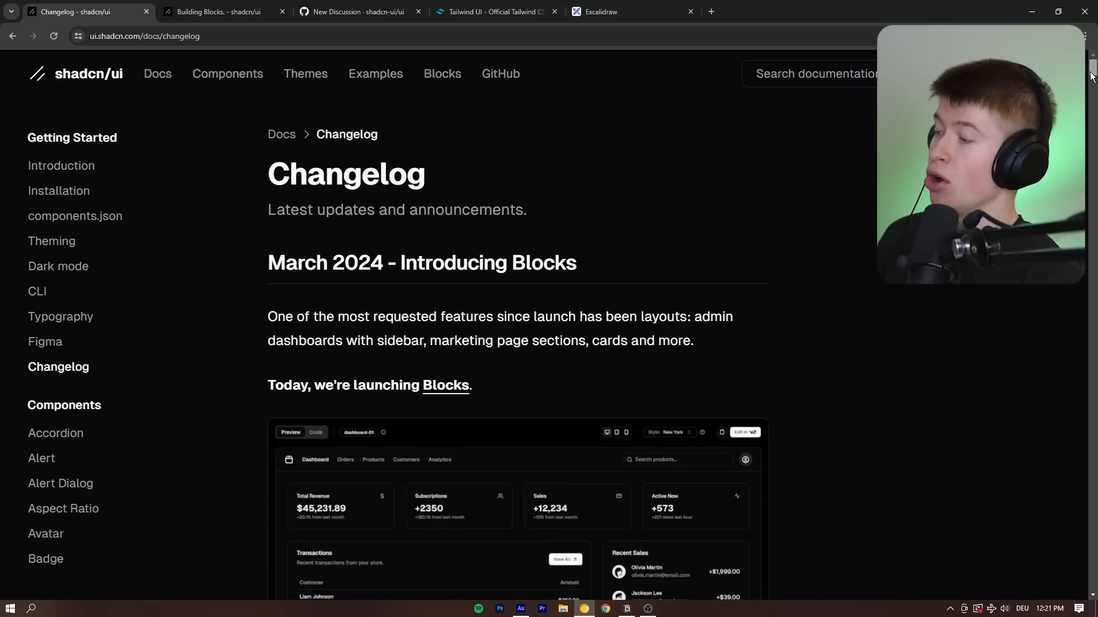
Step: Browse Tailwind UI's Application UI categories and enter the Sidebar Layouts collection
{"action": "scroll", "scroll_direction": "down", "scroll_amount": 3}
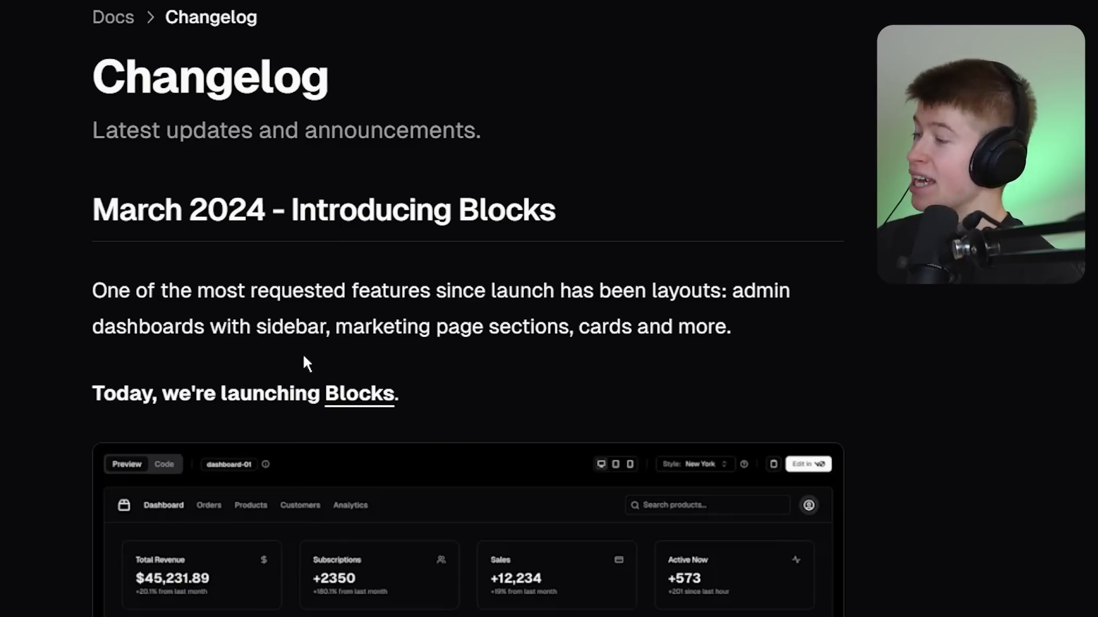
{"action": "mouse_move", "coordinate": [611, 360]}
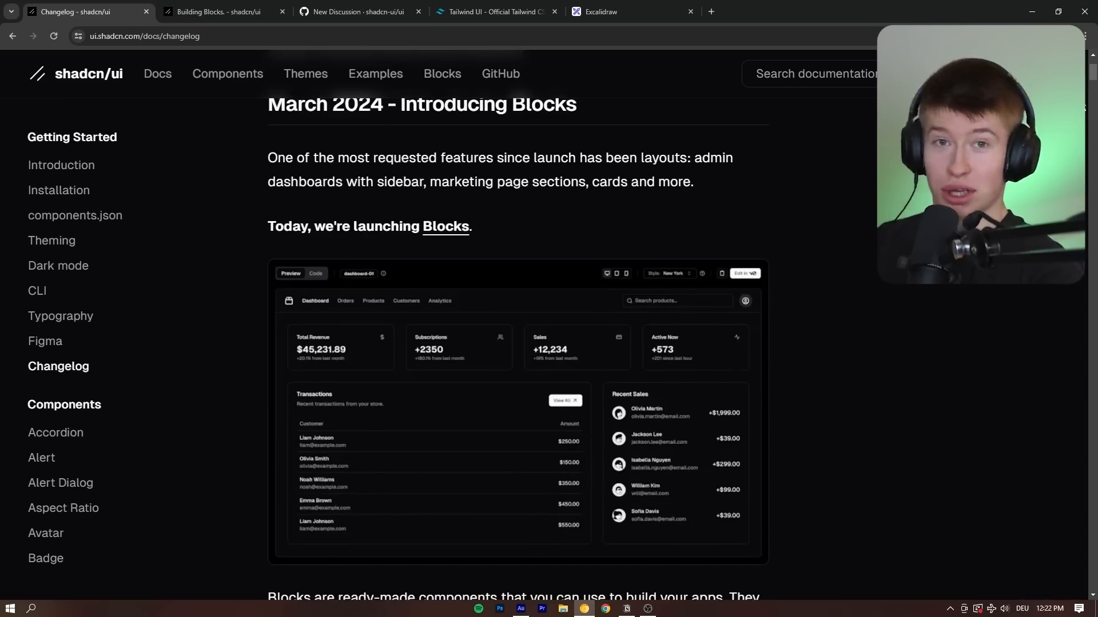
{"action": "scroll", "scroll_direction": "down", "scroll_amount": 3}
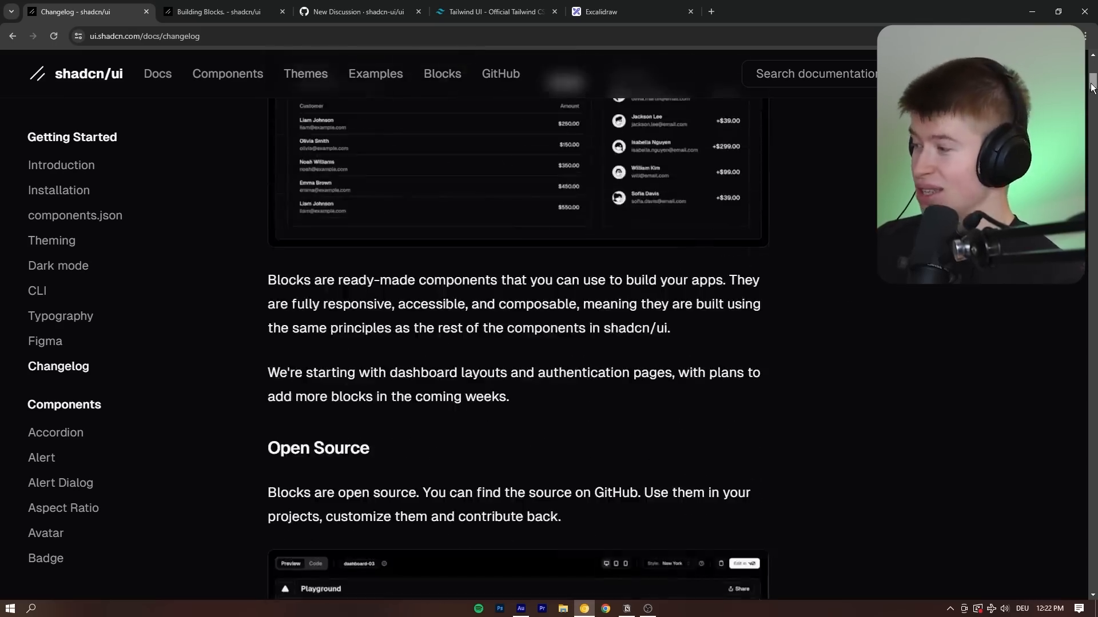
{"action": "scroll", "scroll_direction": "down", "scroll_amount": 3}
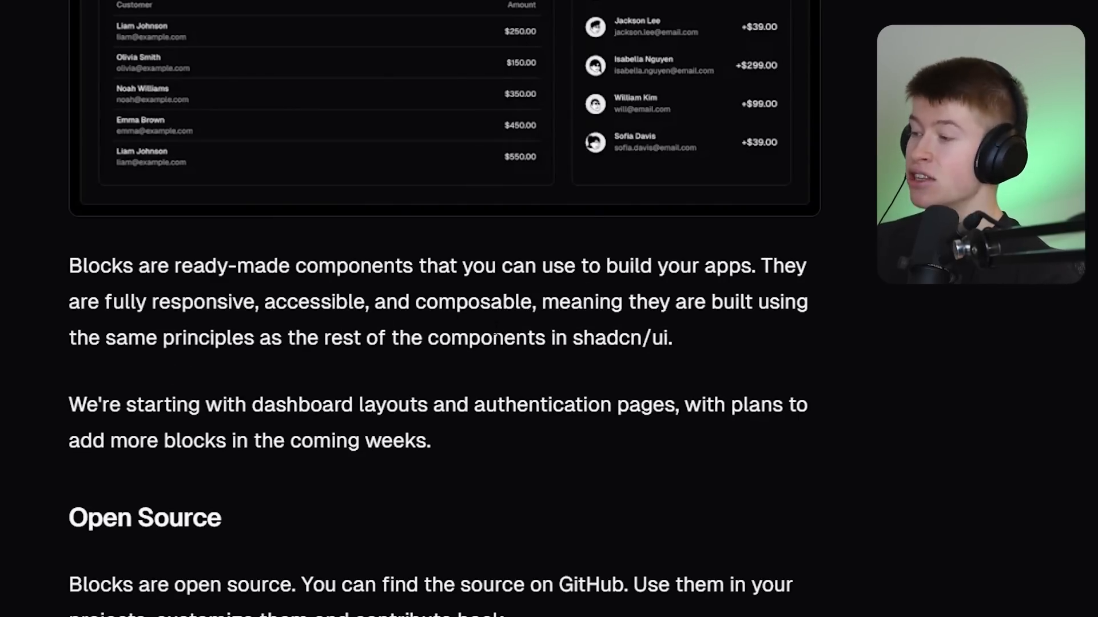
{"action": "mouse_move", "coordinate": [207, 373]}
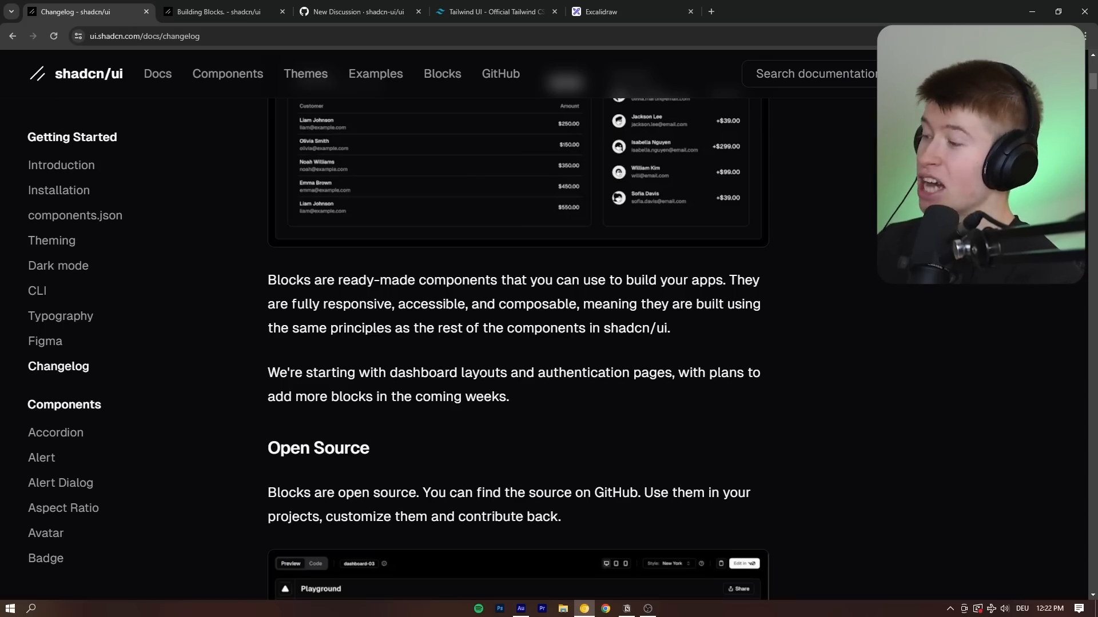
{"action": "mouse_move", "coordinate": [717, 387]}
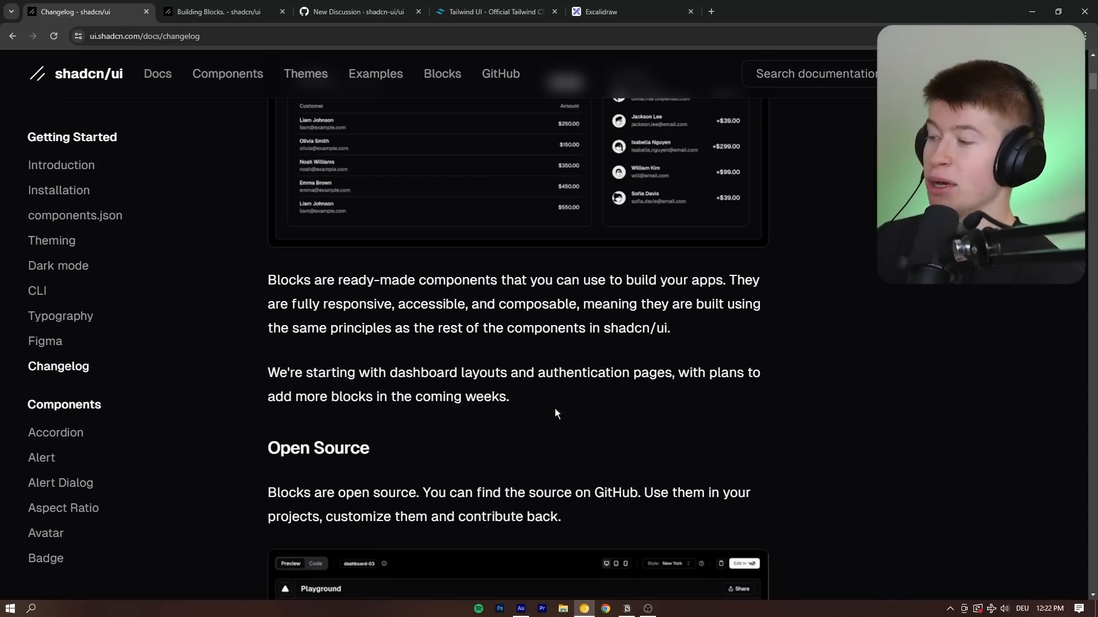
{"action": "left_click", "coordinate": [493, 11]}
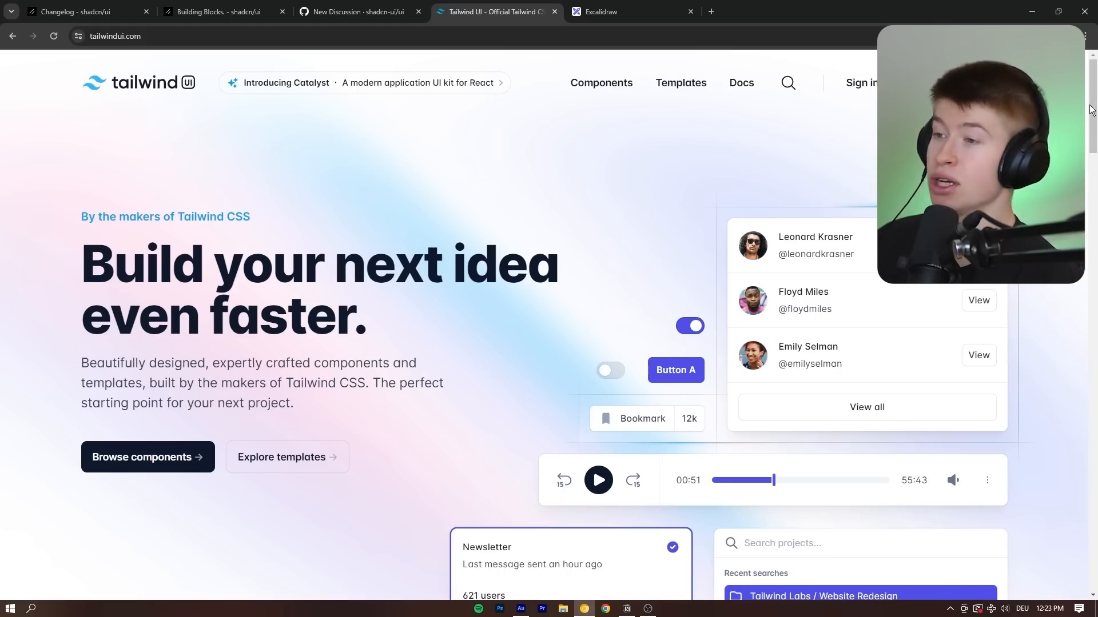
{"action": "scroll", "scroll_direction": "down", "scroll_amount": 3}
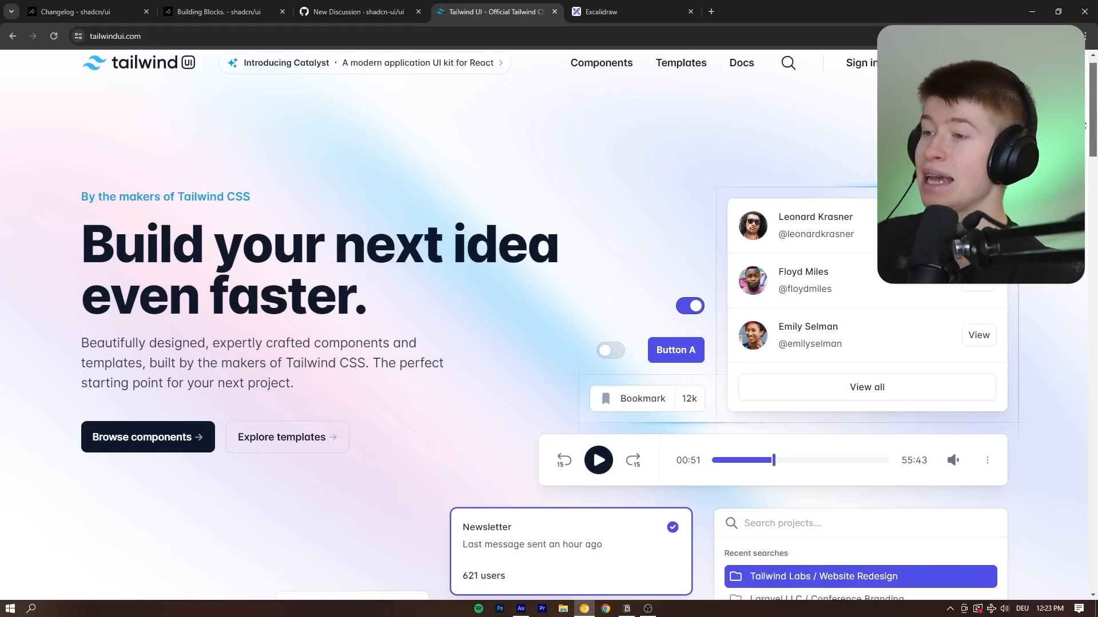
{"action": "scroll", "scroll_direction": "down", "scroll_amount": 3}
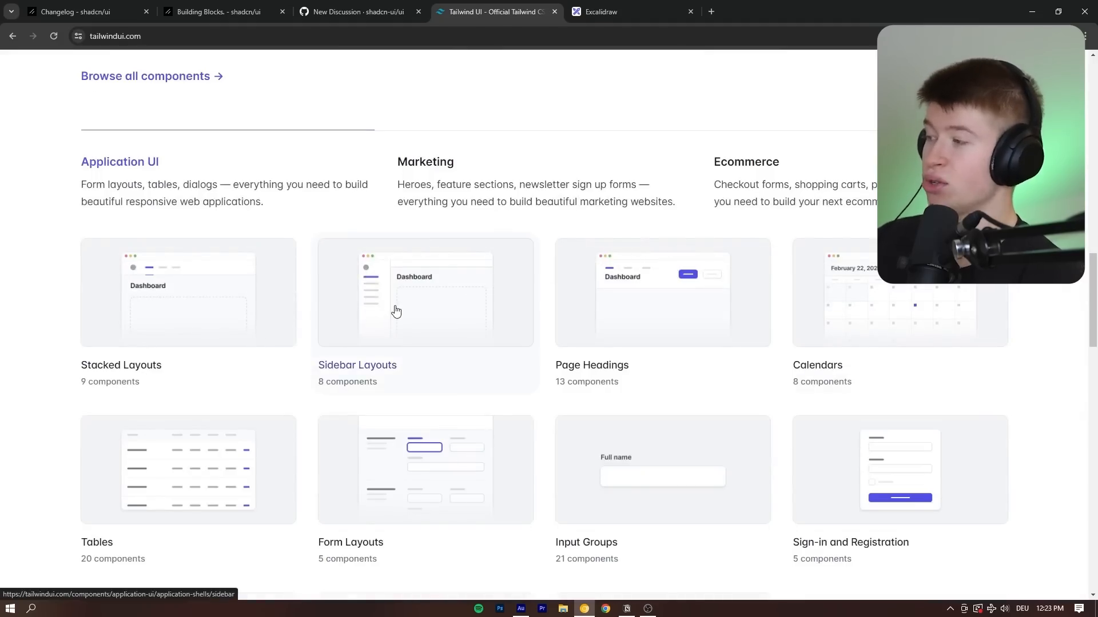
{"action": "left_click", "coordinate": [396, 310]}
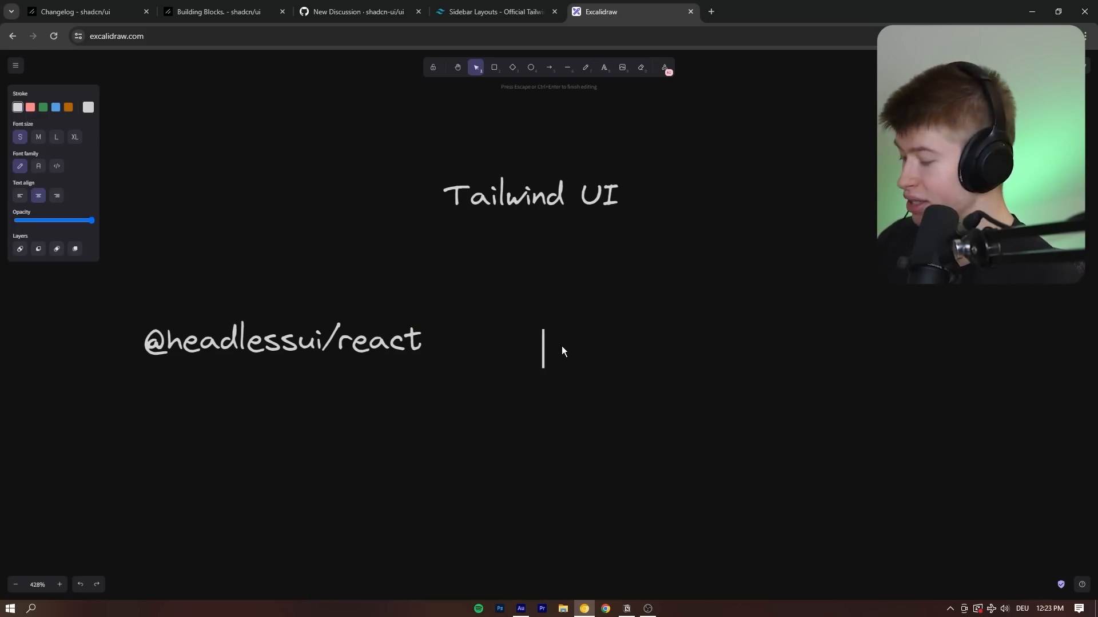
{"action": "type", "text": "paid"}
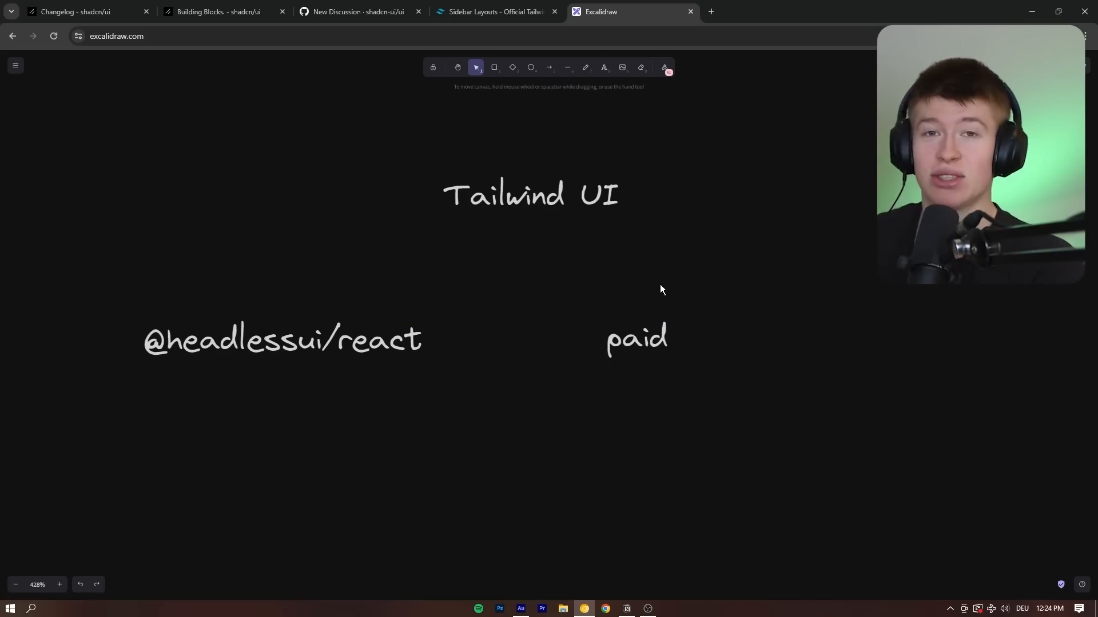
{"action": "left_click", "coordinate": [495, 11]}
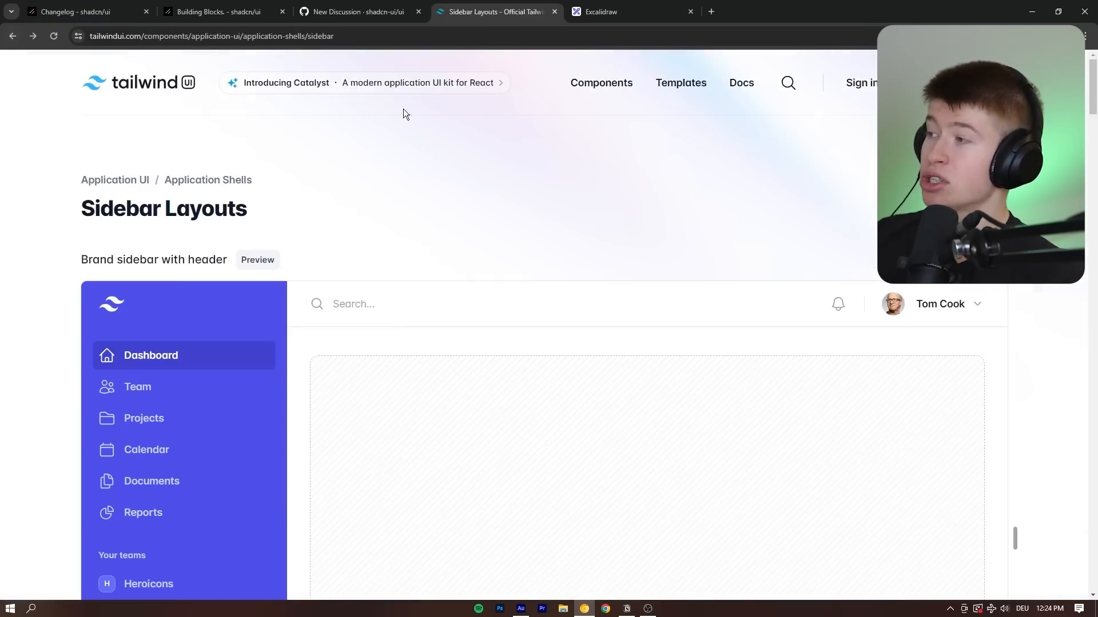
Step: Highlight 'contribute back' in the shadcn/ui changelog, then go to GitHub's Blocks Request form
{"action": "left_click", "coordinate": [77, 12]}
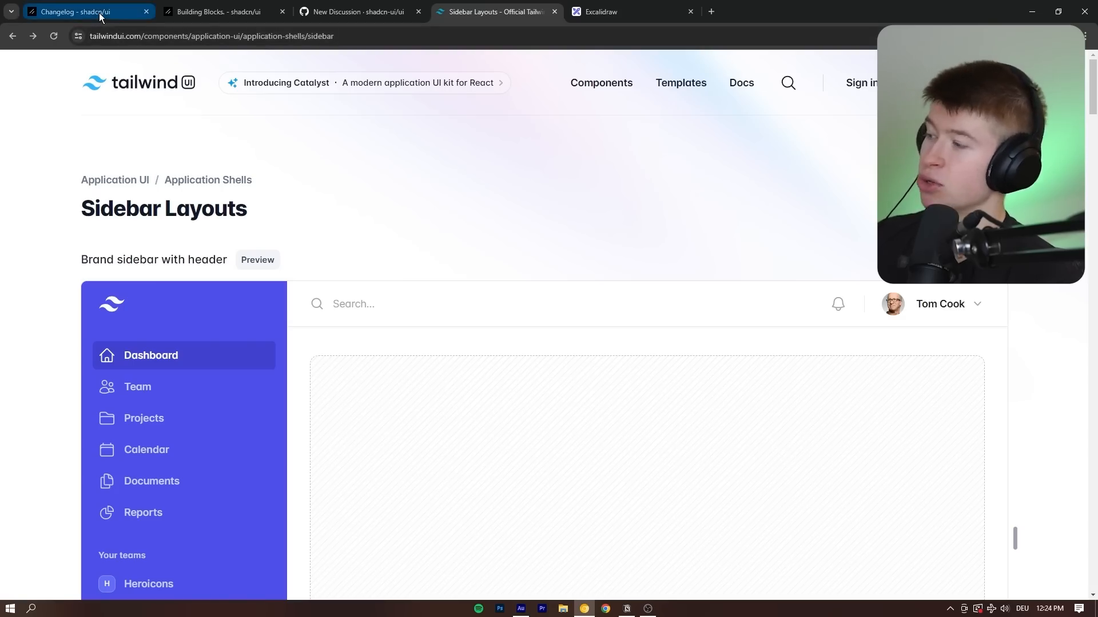
{"action": "left_click", "coordinate": [84, 12]}
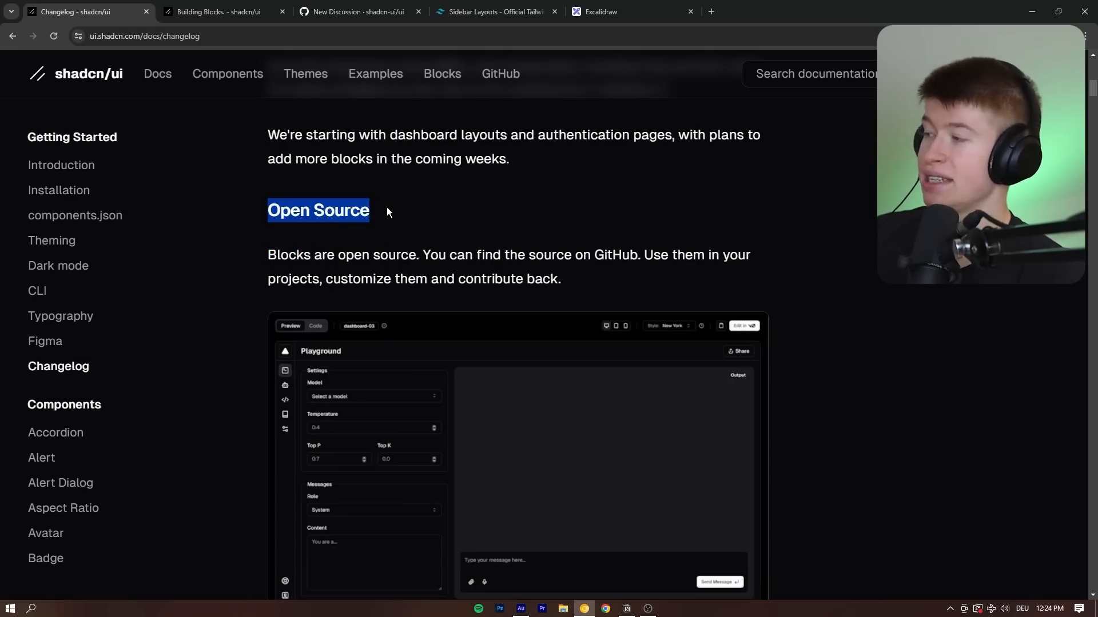
{"action": "mouse_move", "coordinate": [362, 240]}
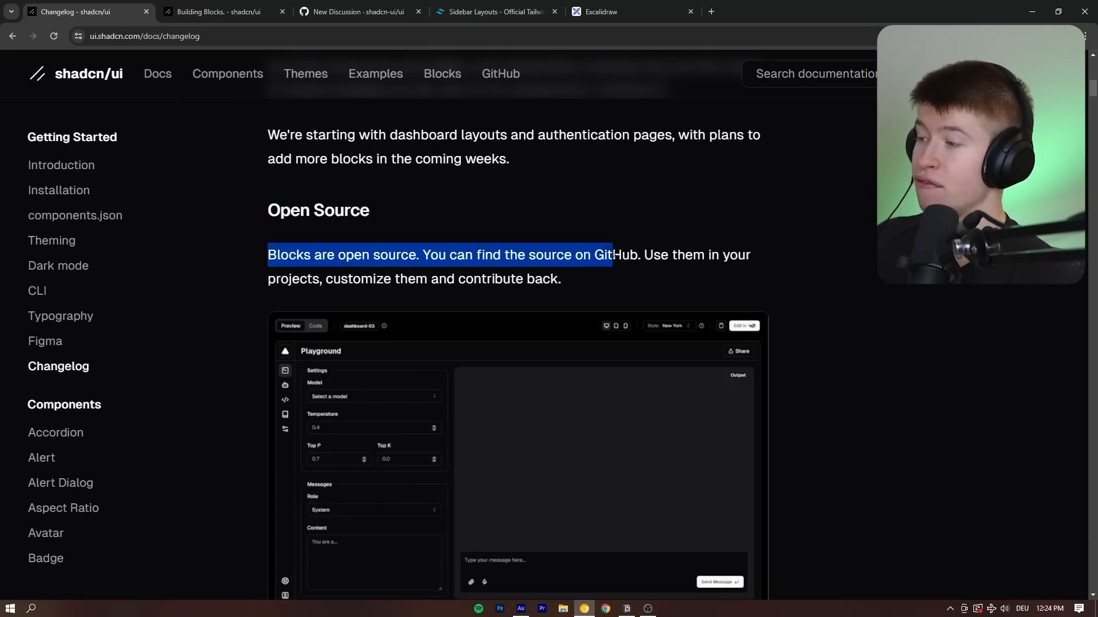
{"action": "left_click", "coordinate": [358, 300]}
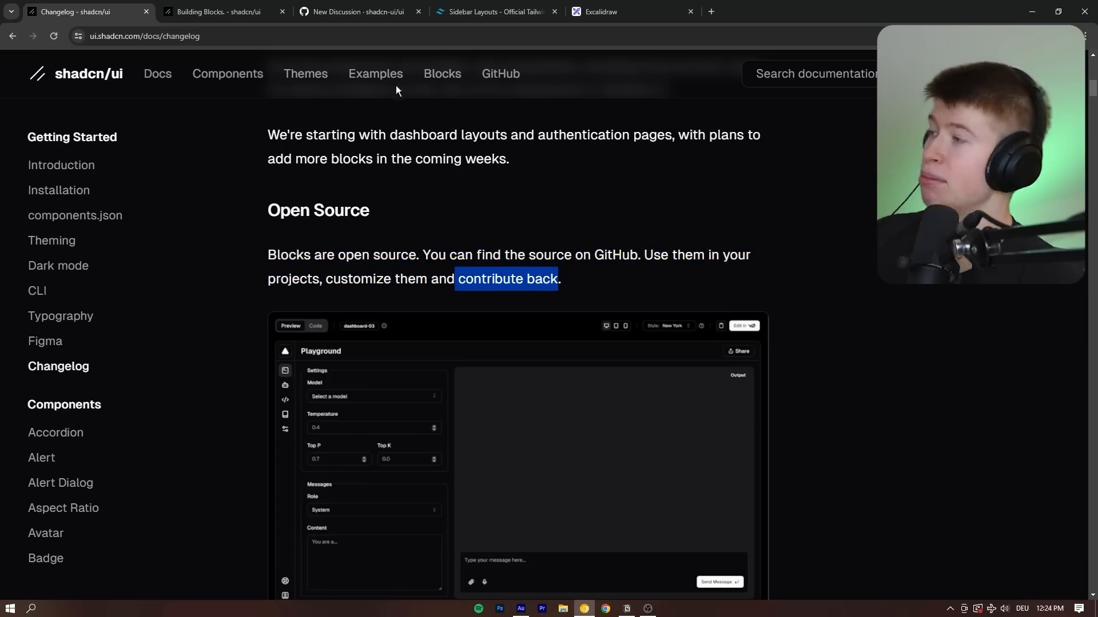
{"action": "left_click", "coordinate": [353, 11]}
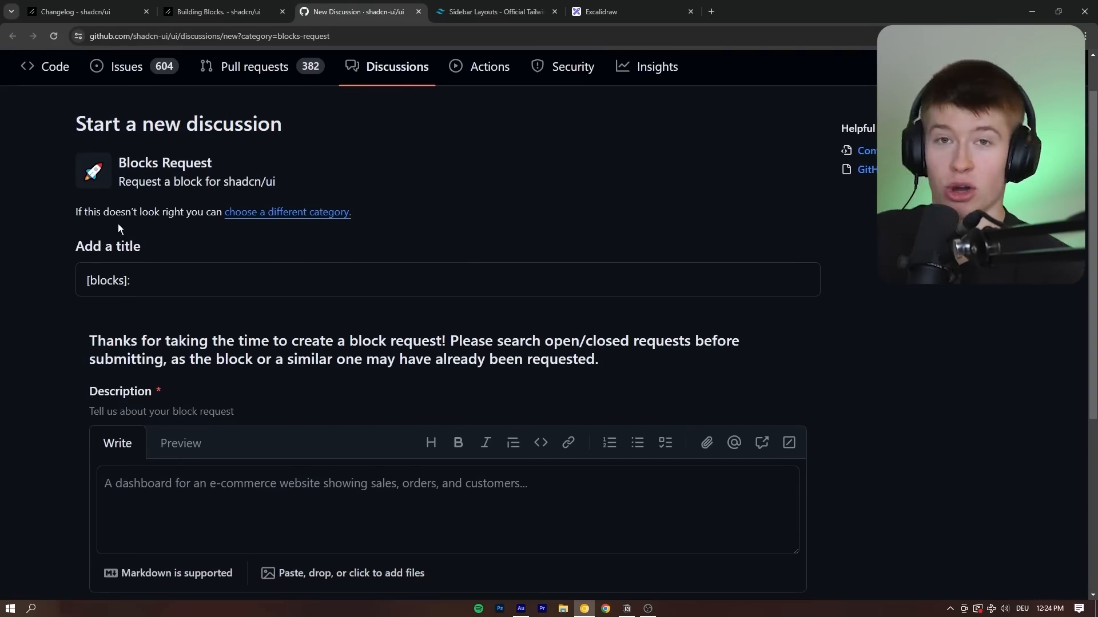
Step: Check the empty Description and Example fields, then show the shadcn/ui Building Blocks page
{"action": "double_click", "coordinate": [108, 246]}
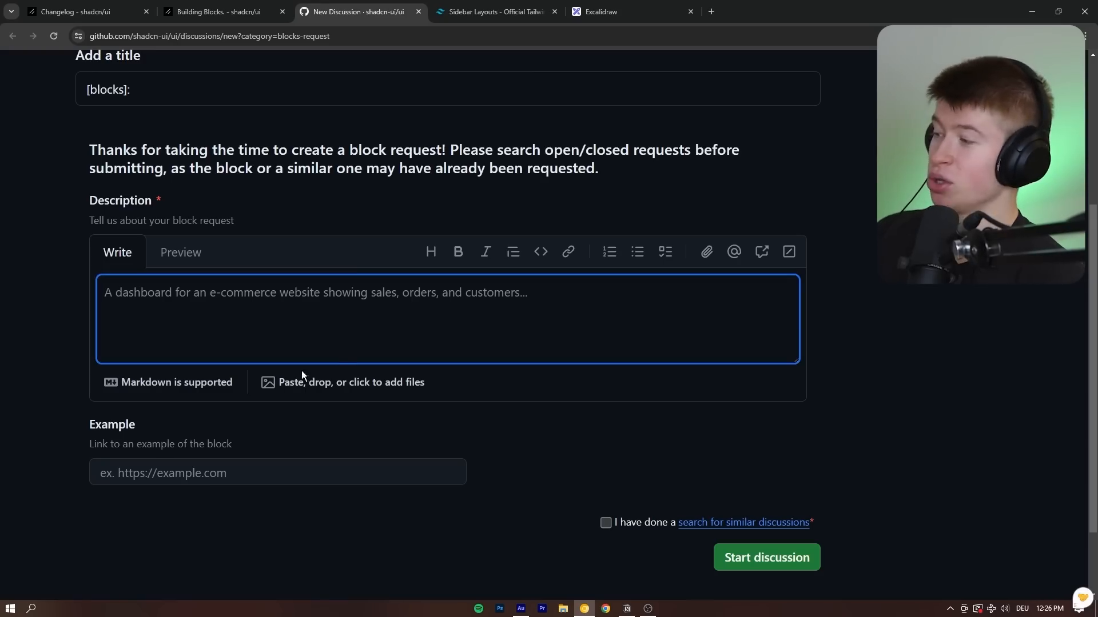
{"action": "left_click", "coordinate": [277, 473]}
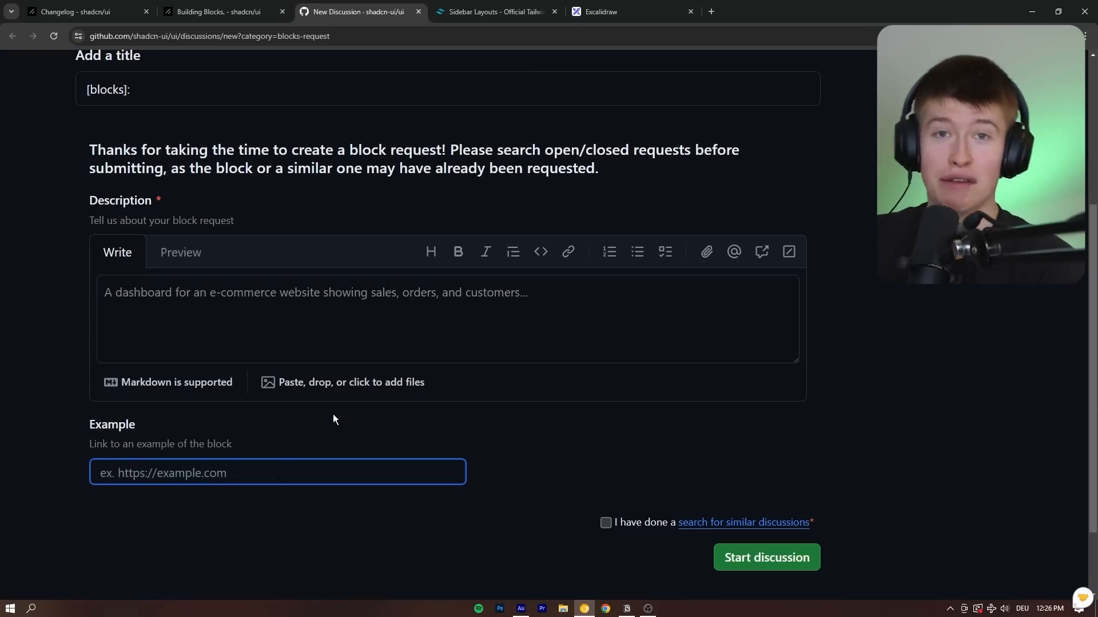
{"action": "left_click", "coordinate": [217, 12]}
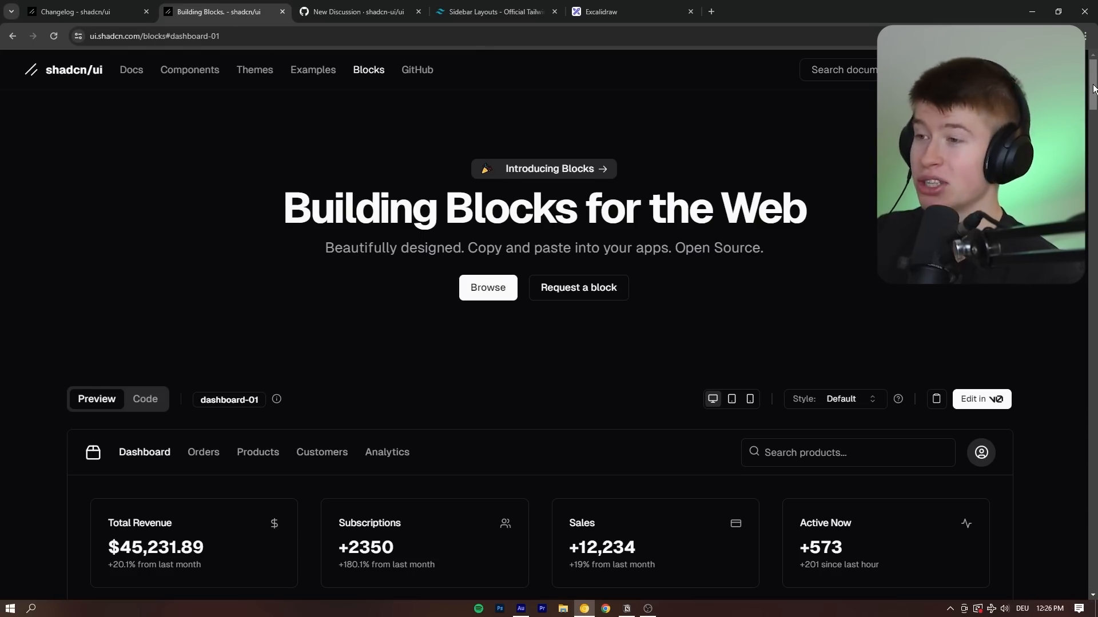
Step: Compare against Tailwind's sidebar layout, then scroll through dashboard-01's source code
{"action": "scroll", "scroll_direction": "down", "scroll_amount": 3}
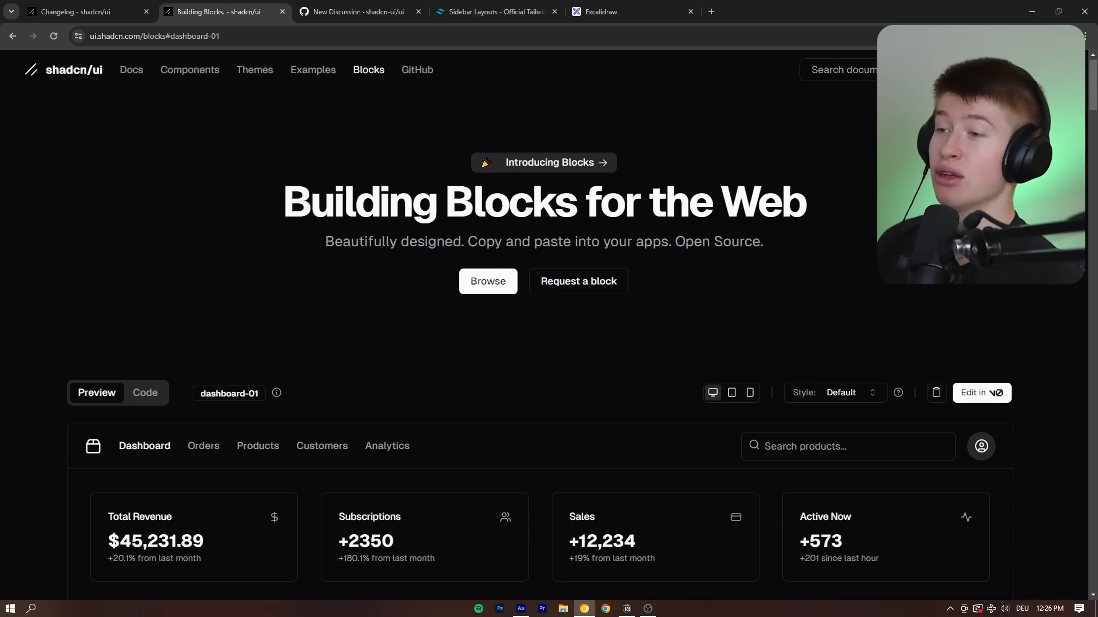
{"action": "scroll", "scroll_direction": "down", "scroll_amount": 3}
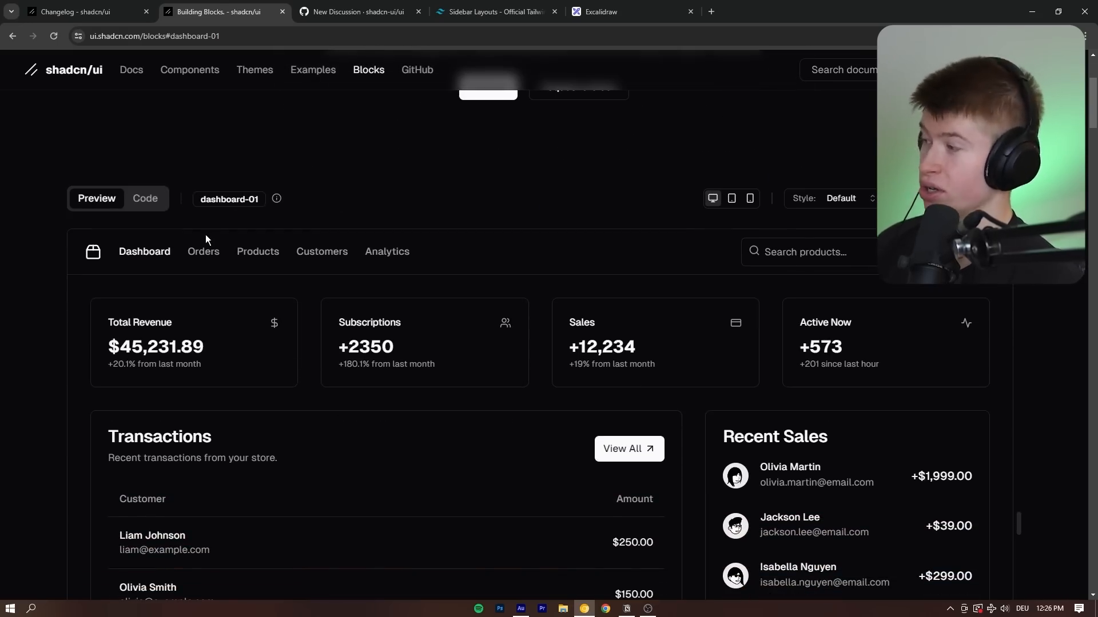
{"action": "left_click", "coordinate": [495, 11]}
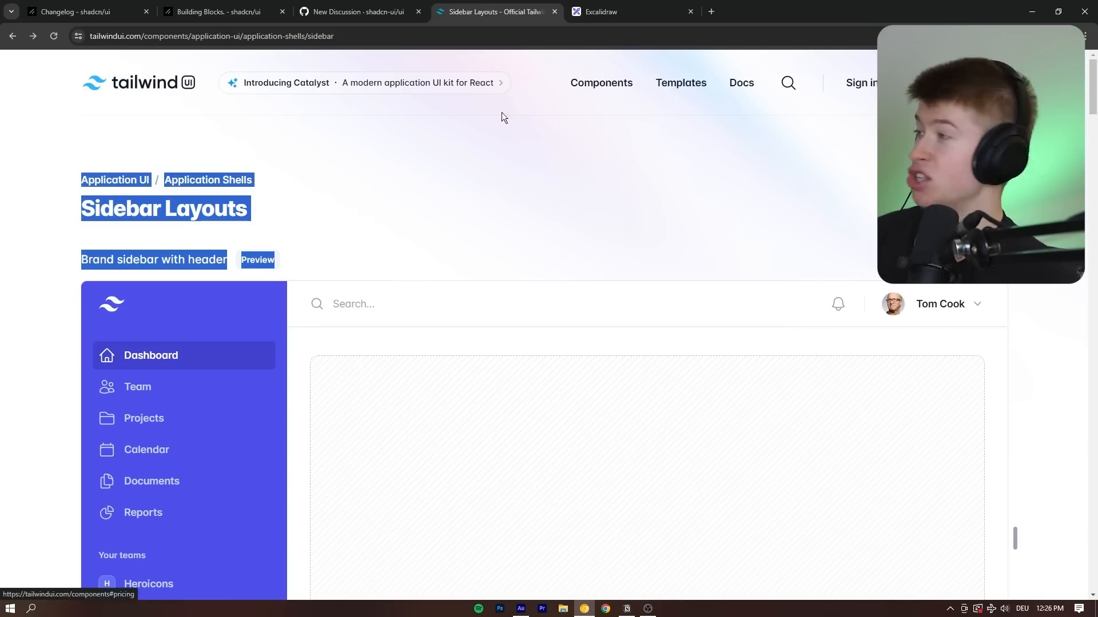
{"action": "left_click", "coordinate": [219, 12]}
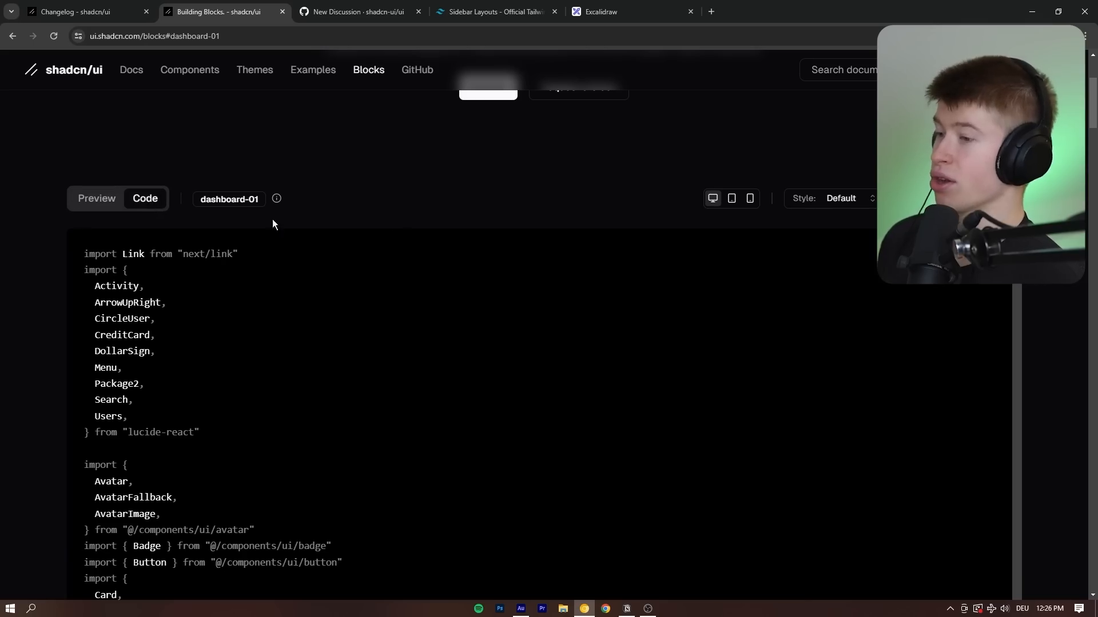
{"action": "scroll", "scroll_direction": "down", "scroll_amount": 3}
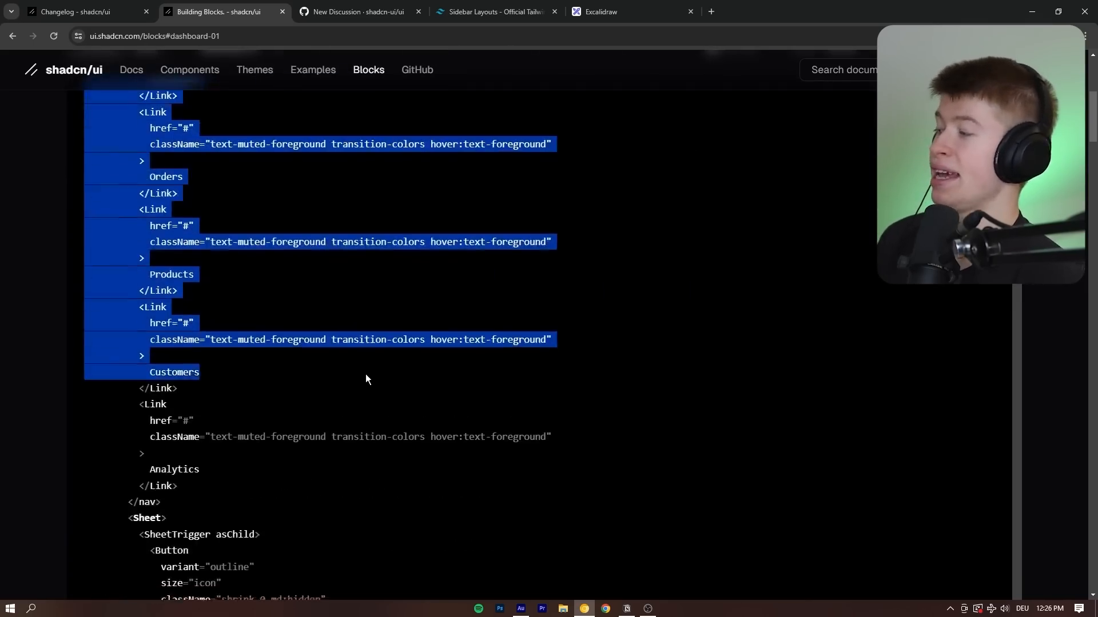
{"action": "scroll", "scroll_direction": "up", "scroll_amount": 3}
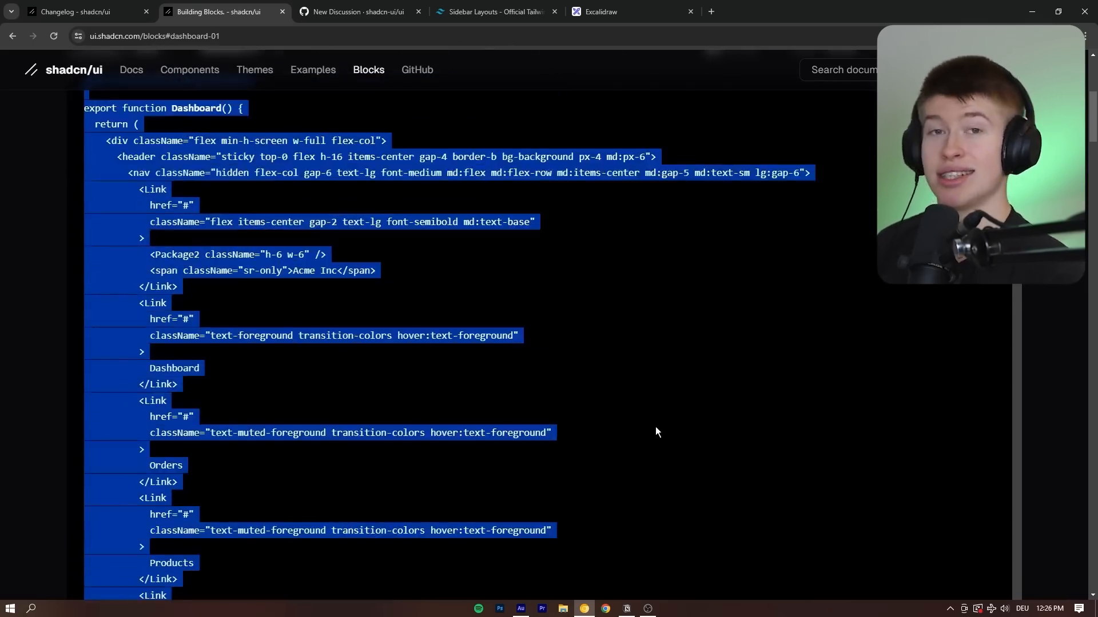
{"action": "left_click", "coordinate": [96, 391]}
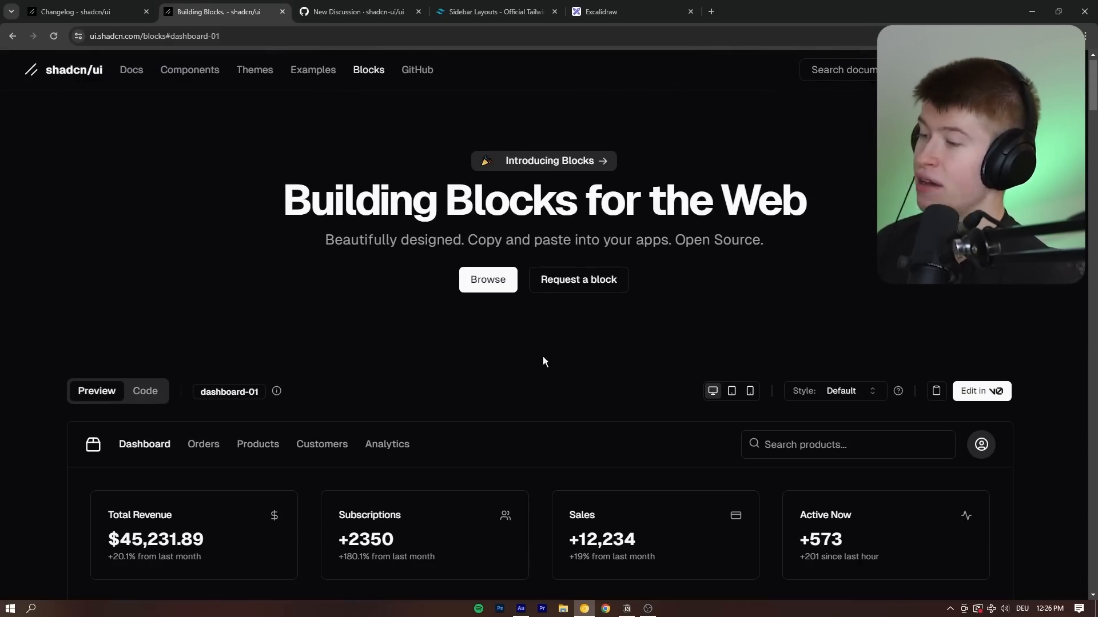
Step: Preview dashboard-01 at phone width, restore desktop width, and scroll to dashboard-03 Playground
{"action": "scroll", "scroll_direction": "down", "scroll_amount": 3}
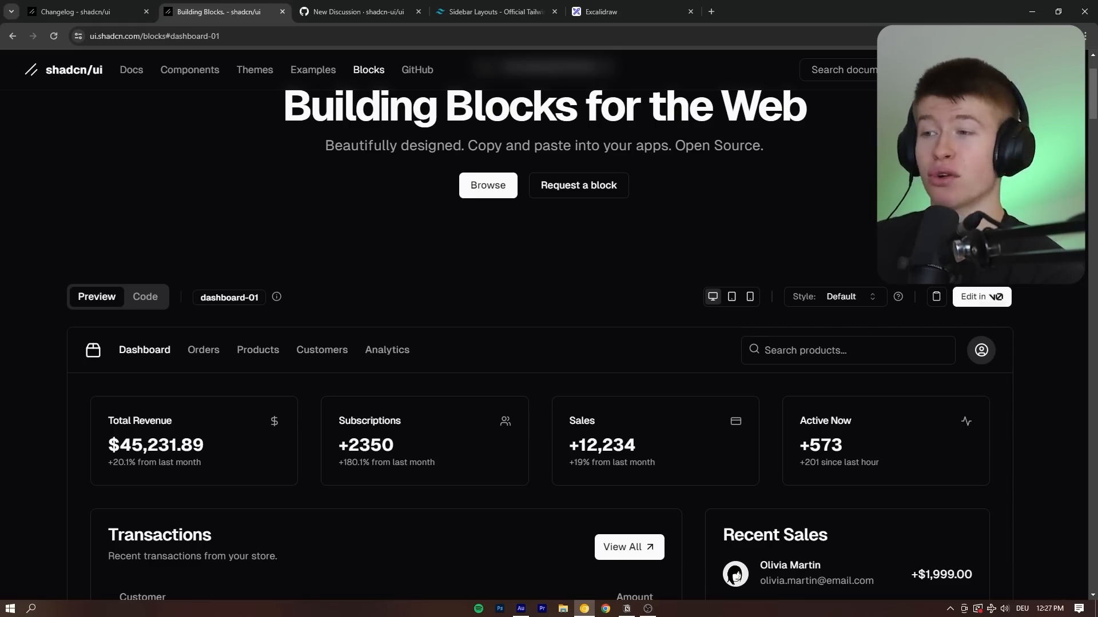
{"action": "left_click", "coordinate": [748, 297]}
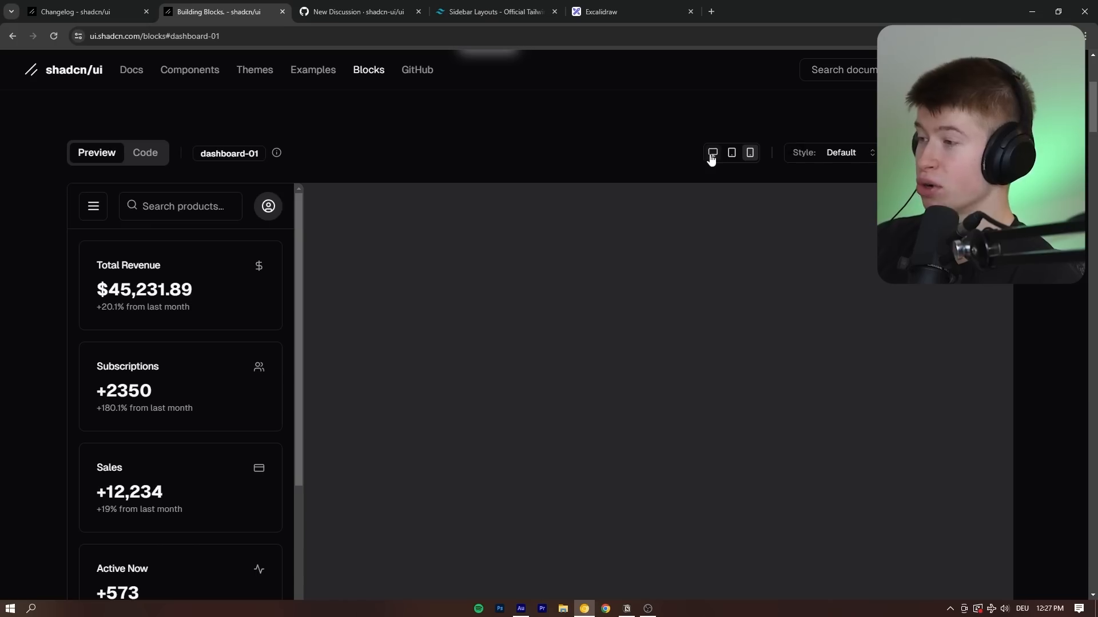
{"action": "left_click", "coordinate": [712, 153]}
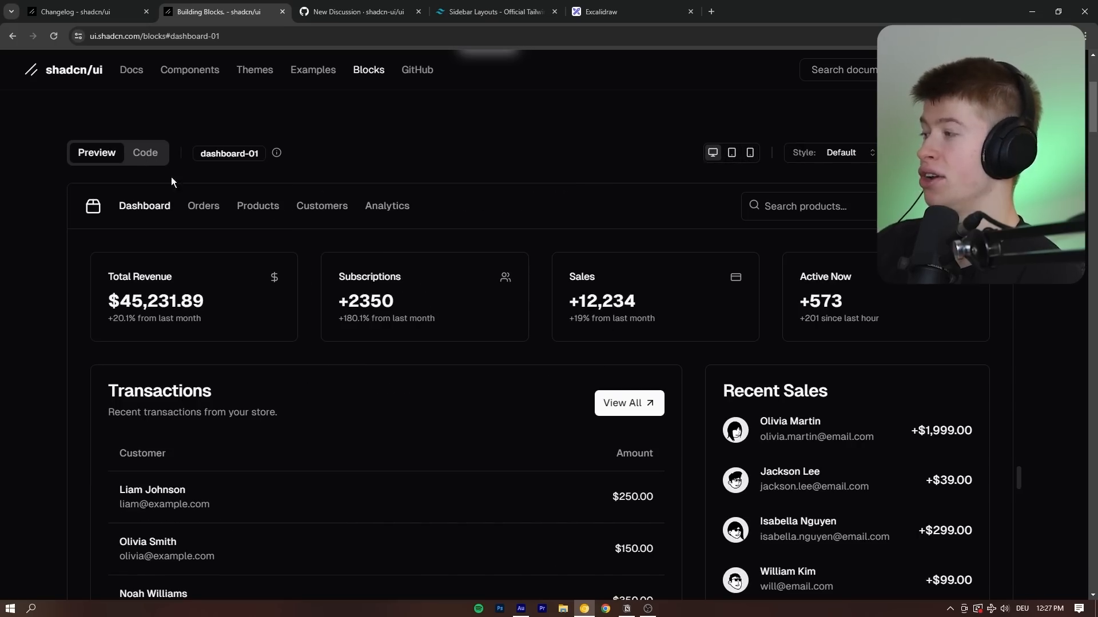
{"action": "scroll", "scroll_direction": "down", "scroll_amount": 3}
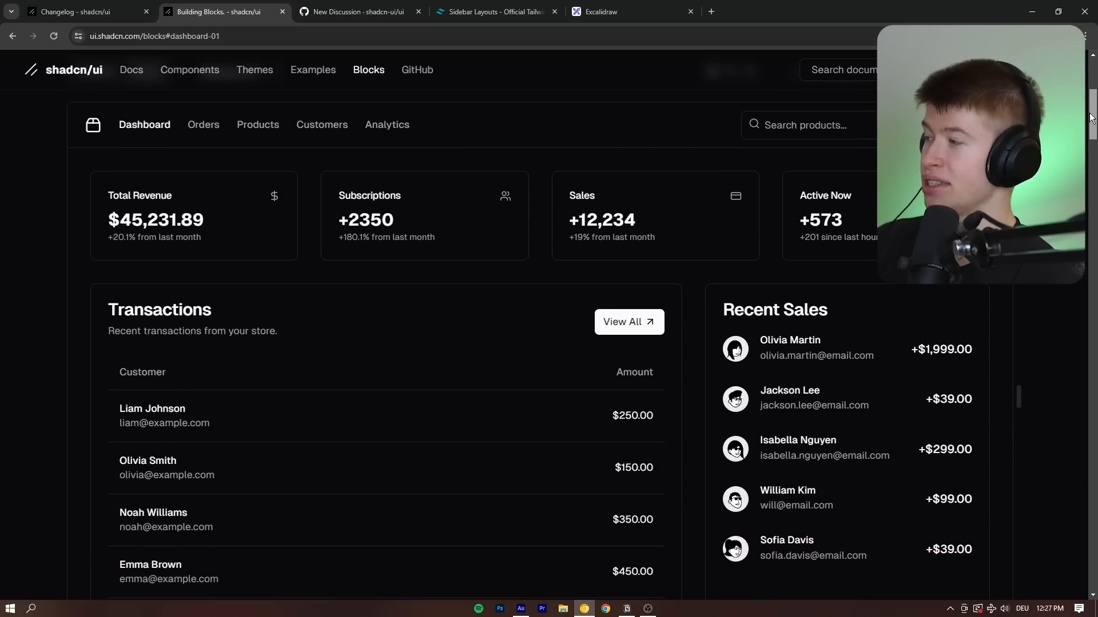
{"action": "scroll", "scroll_direction": "down", "scroll_amount": 3}
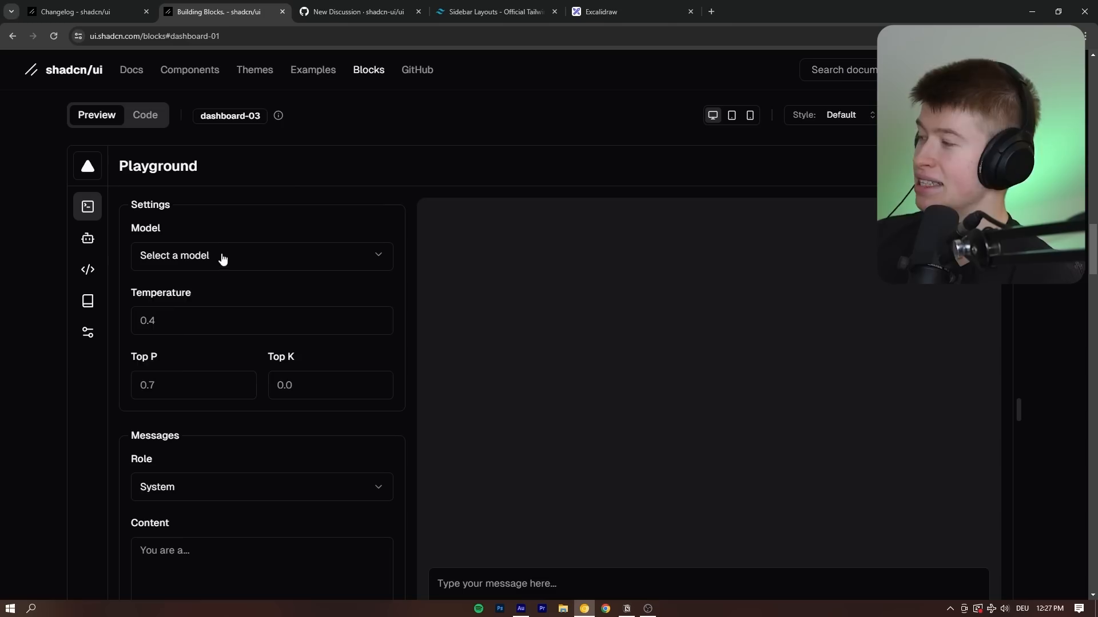
Step: Choose the Neural Quantum model in the Playground and focus its message box
{"action": "left_click", "coordinate": [260, 255]}
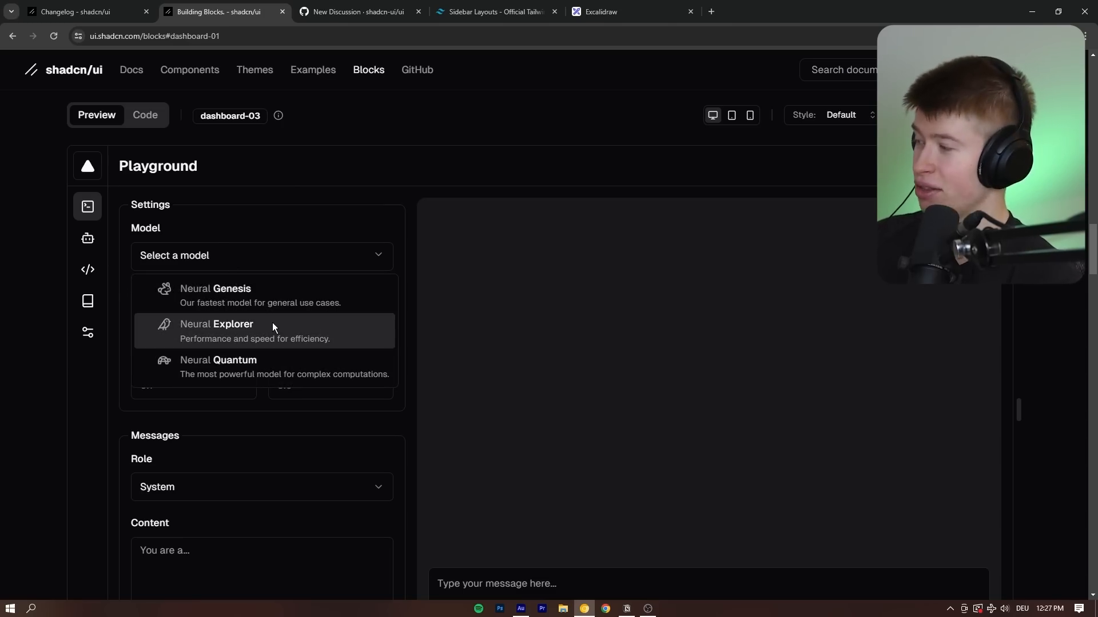
{"action": "left_click", "coordinate": [218, 360]}
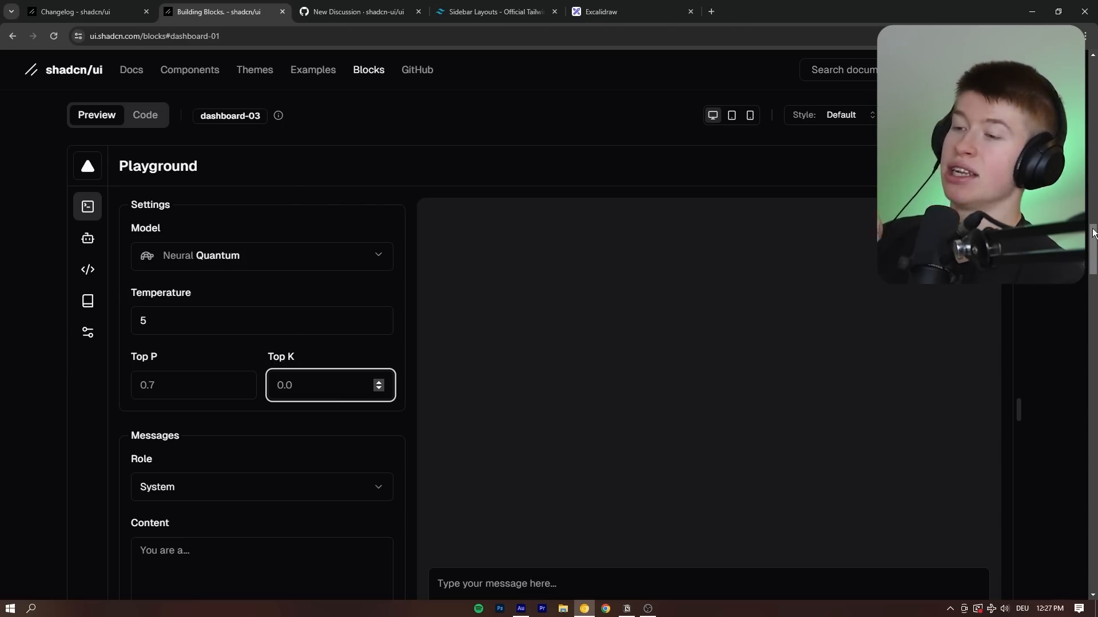
{"action": "scroll", "scroll_direction": "down", "scroll_amount": 3}
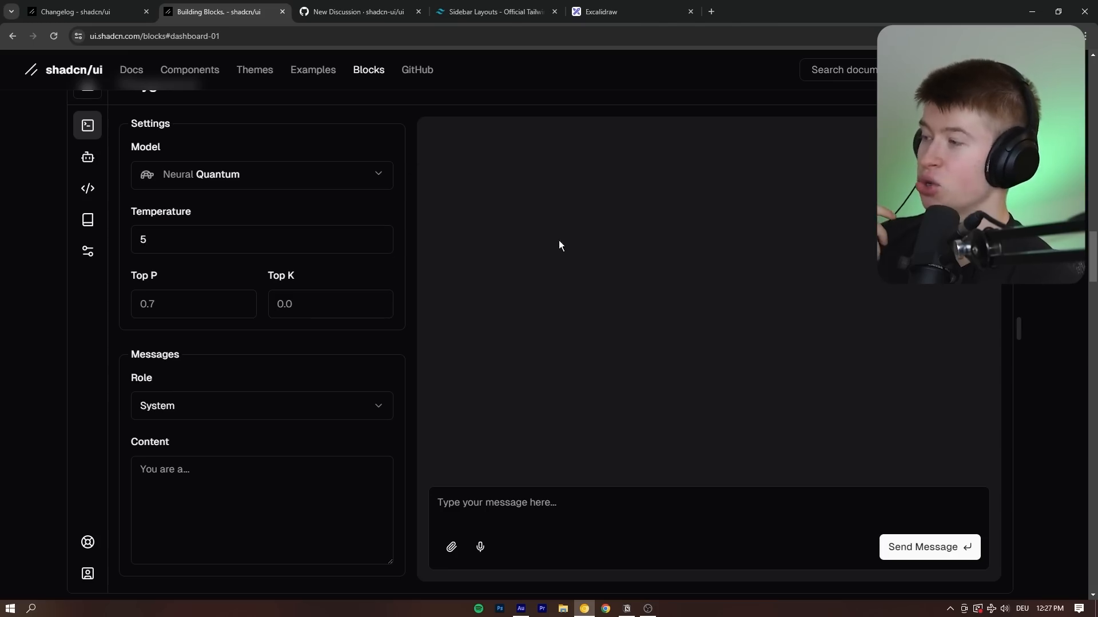
{"action": "left_click", "coordinate": [707, 503]}
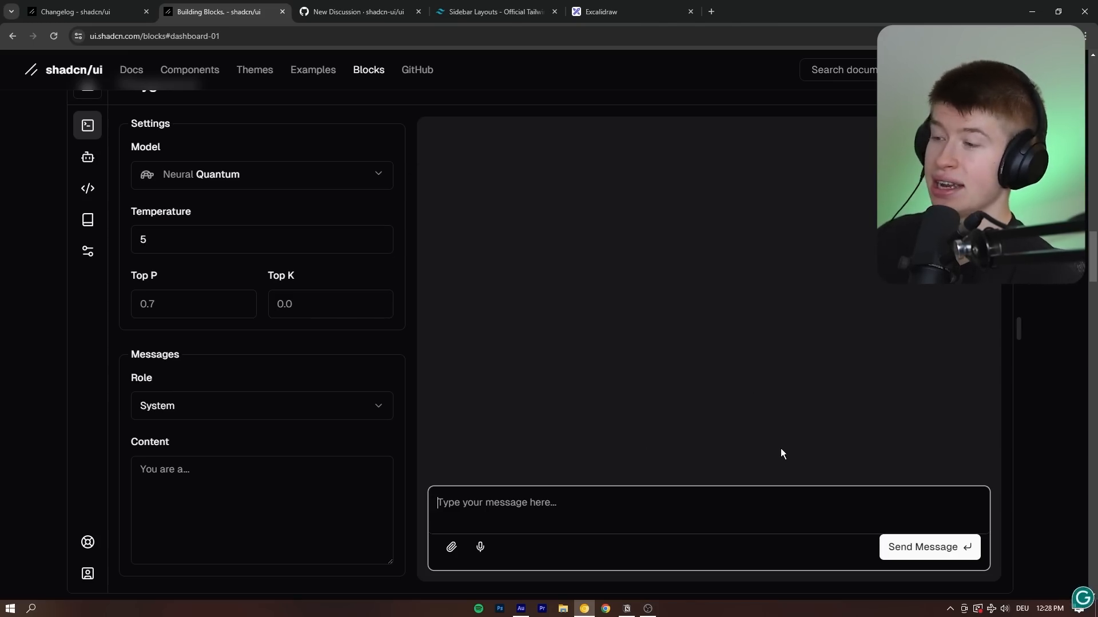
Step: Scroll to dashboard-04, then browse Tailwind UI's Application UI categories
{"action": "scroll", "scroll_direction": "down", "scroll_amount": 3}
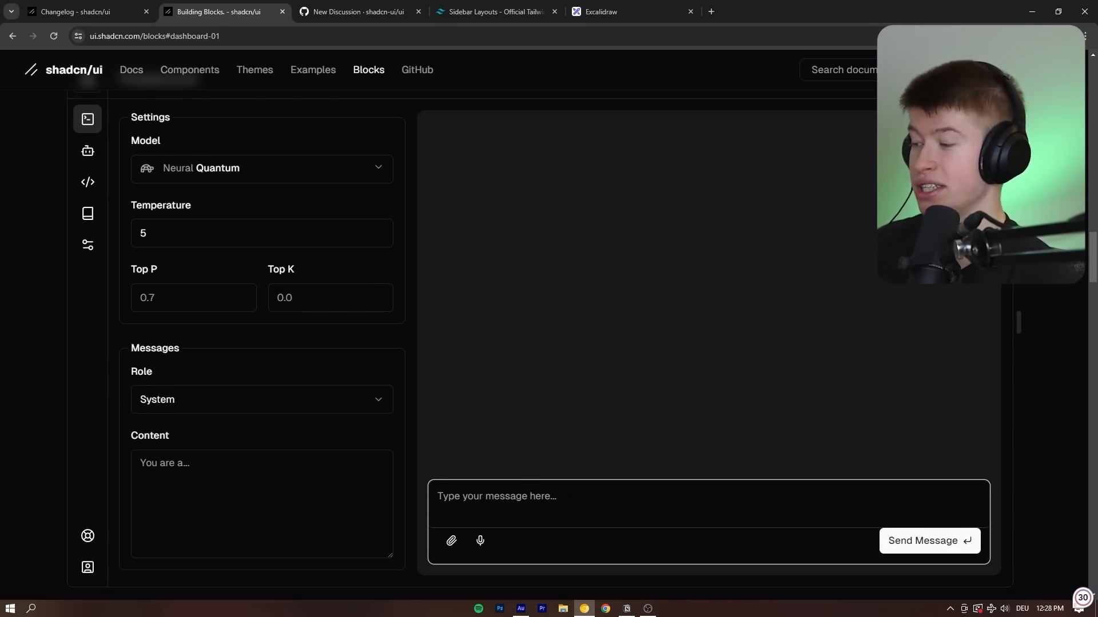
{"action": "scroll", "scroll_direction": "down", "scroll_amount": 3}
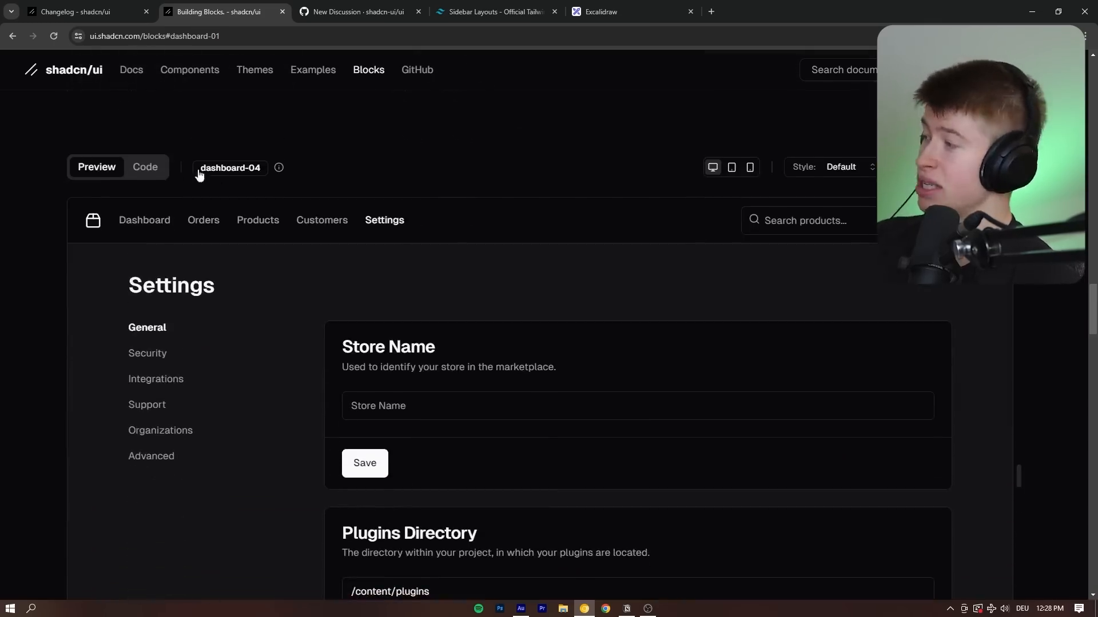
{"action": "left_click", "coordinate": [494, 11]}
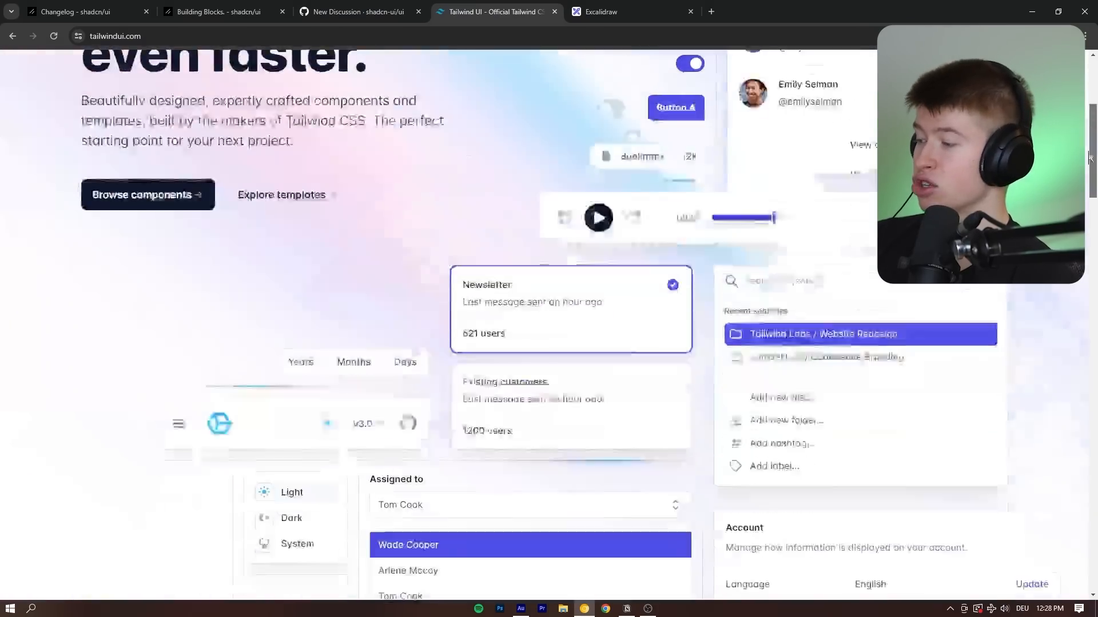
{"action": "scroll", "scroll_direction": "down", "scroll_amount": 3}
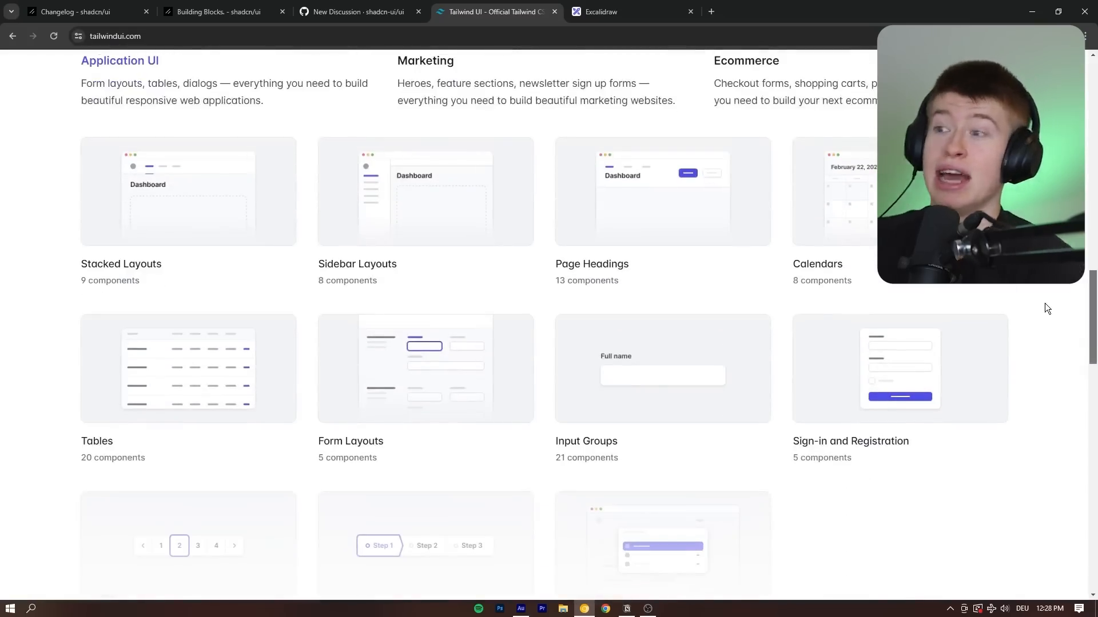
Step: Scroll the shadcn Blocks page past authentication-02 and authentication-04, then return to Excalidraw
{"action": "left_click", "coordinate": [217, 11]}
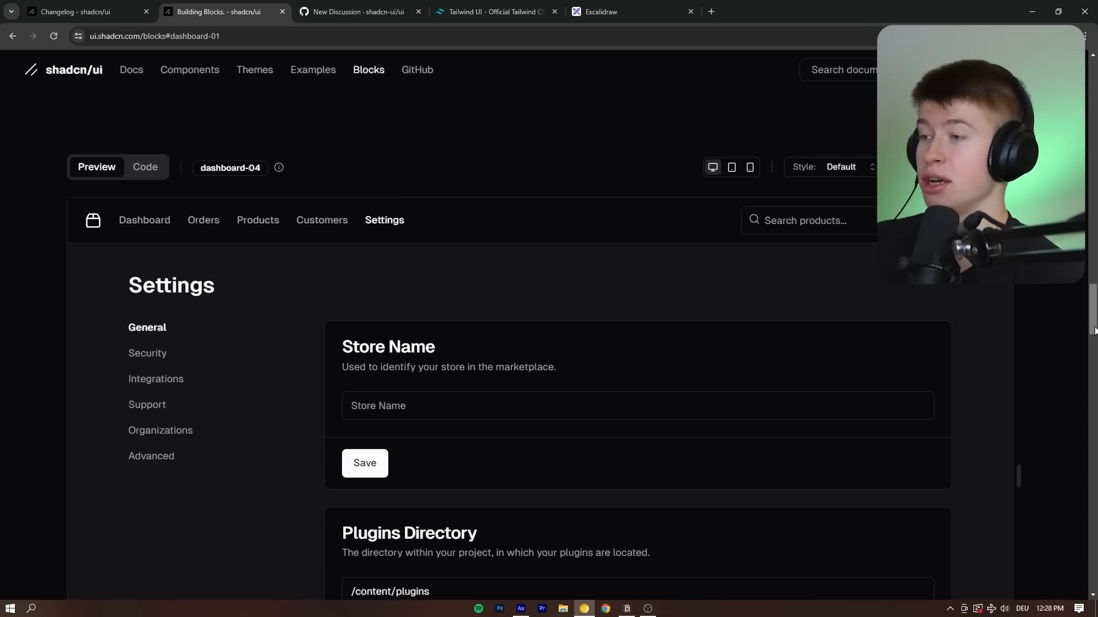
{"action": "scroll", "scroll_direction": "down", "scroll_amount": 3}
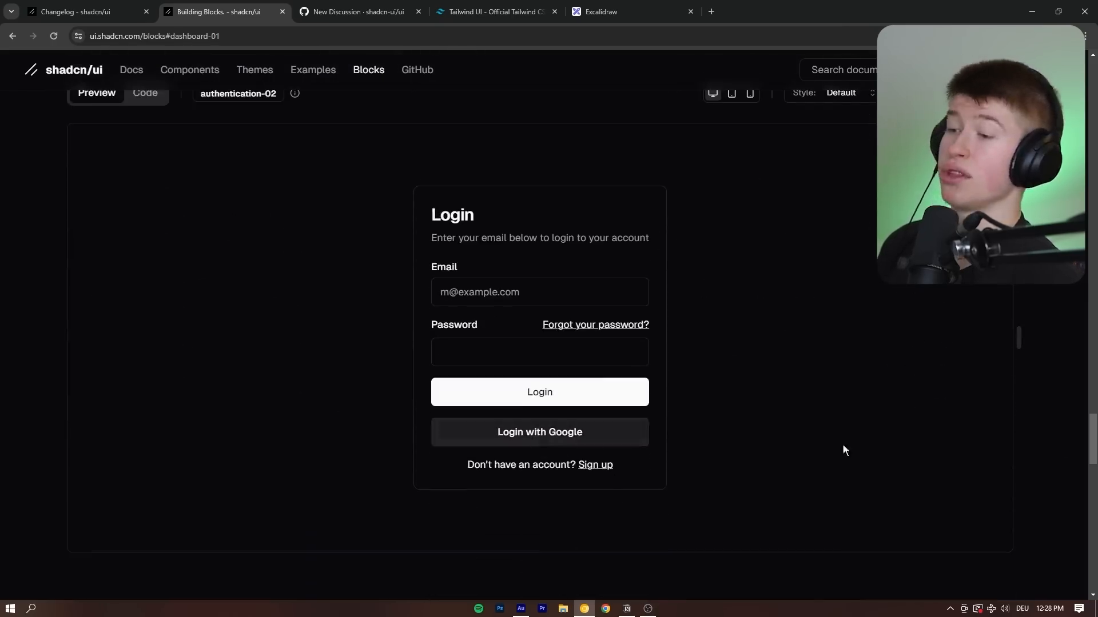
{"action": "scroll", "scroll_direction": "down", "scroll_amount": 3}
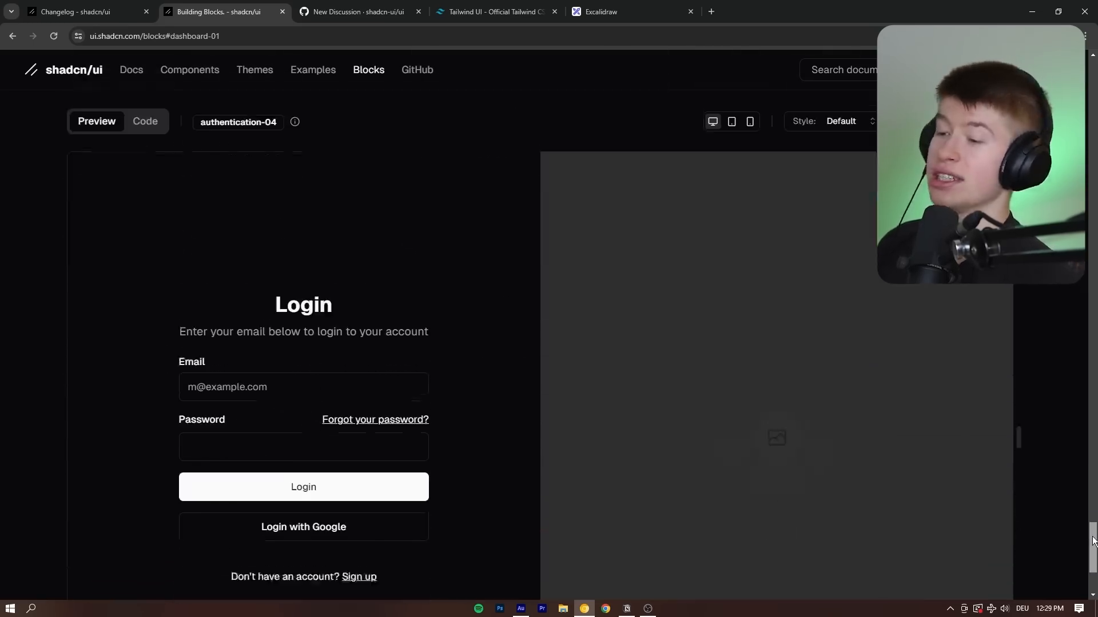
{"action": "scroll", "scroll_direction": "down", "scroll_amount": 3}
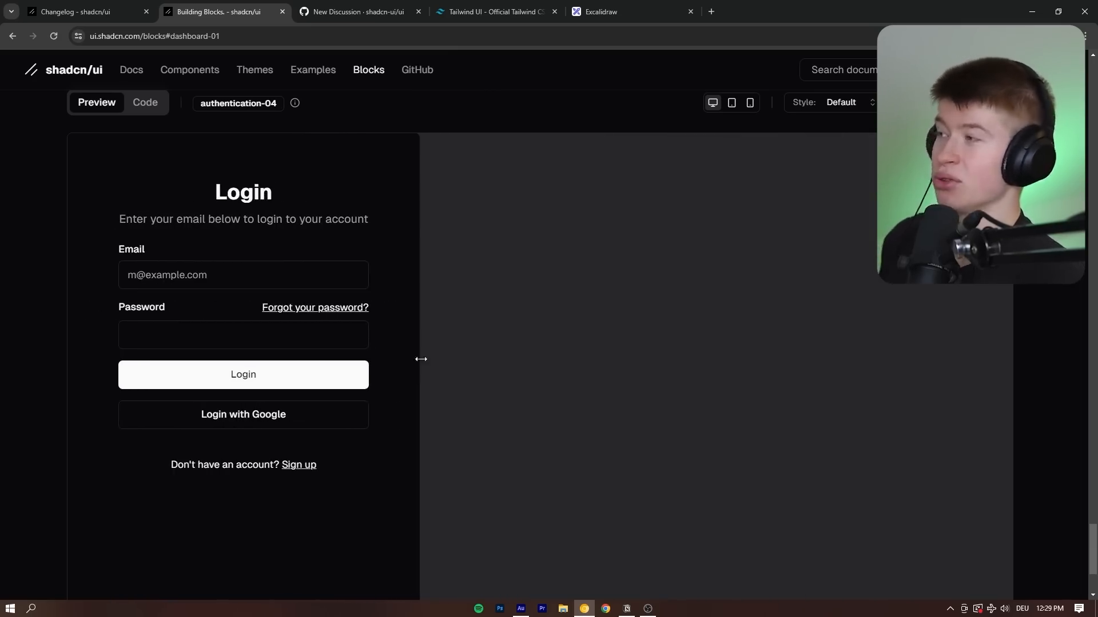
{"action": "left_click", "coordinate": [627, 11]}
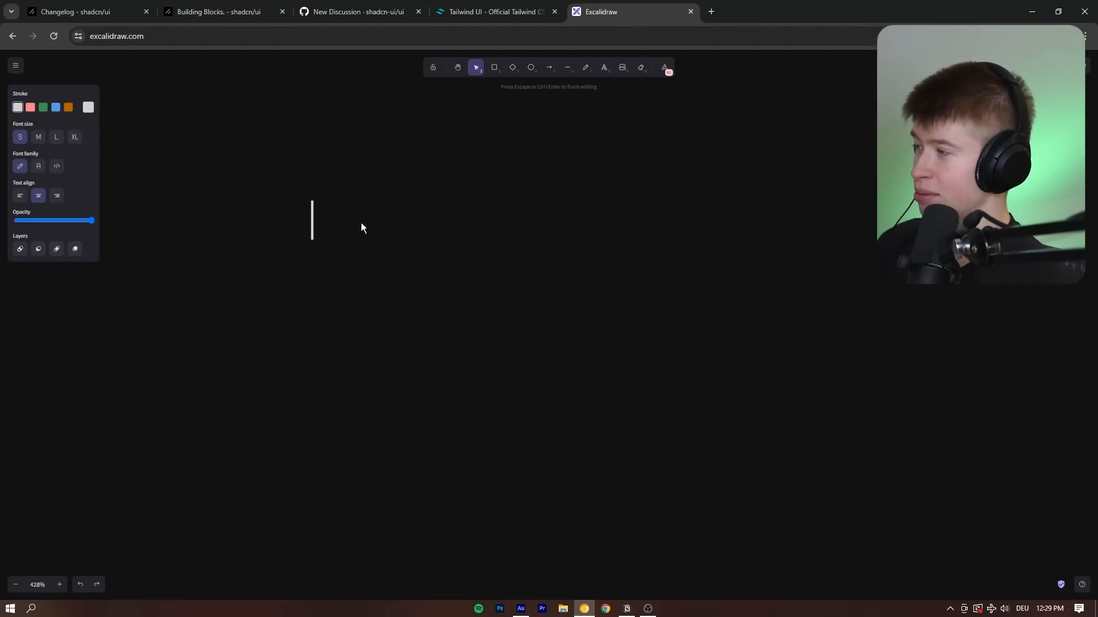
Step: Write the 'shadcn' heading and the primitive labels, including <Dropdown />
{"action": "type", "text": "shadcn"}
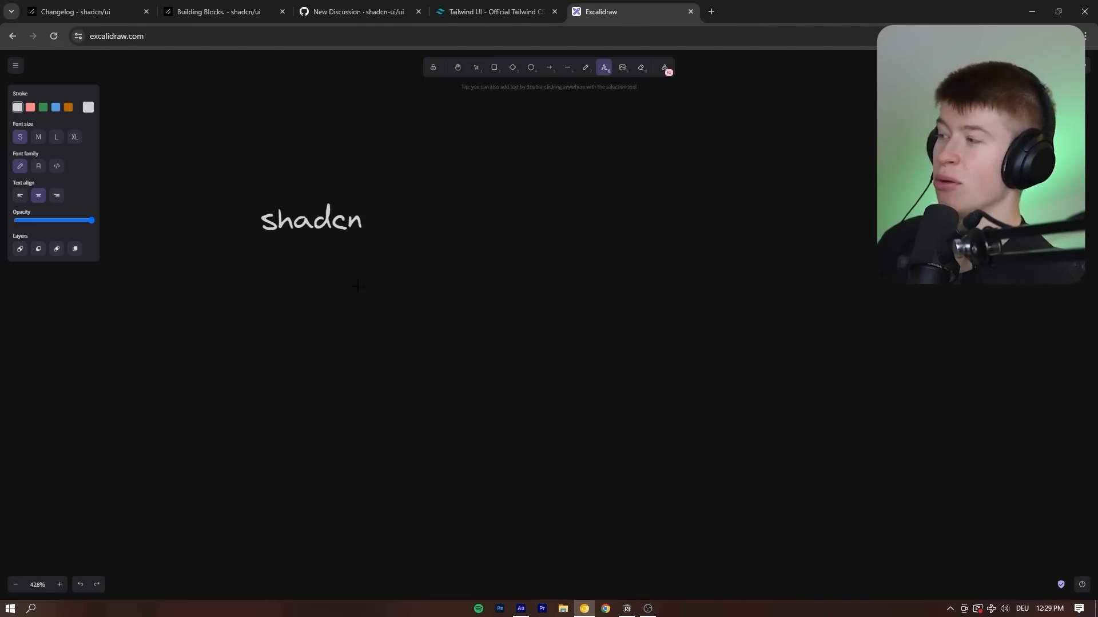
{"action": "left_click", "coordinate": [475, 67]}
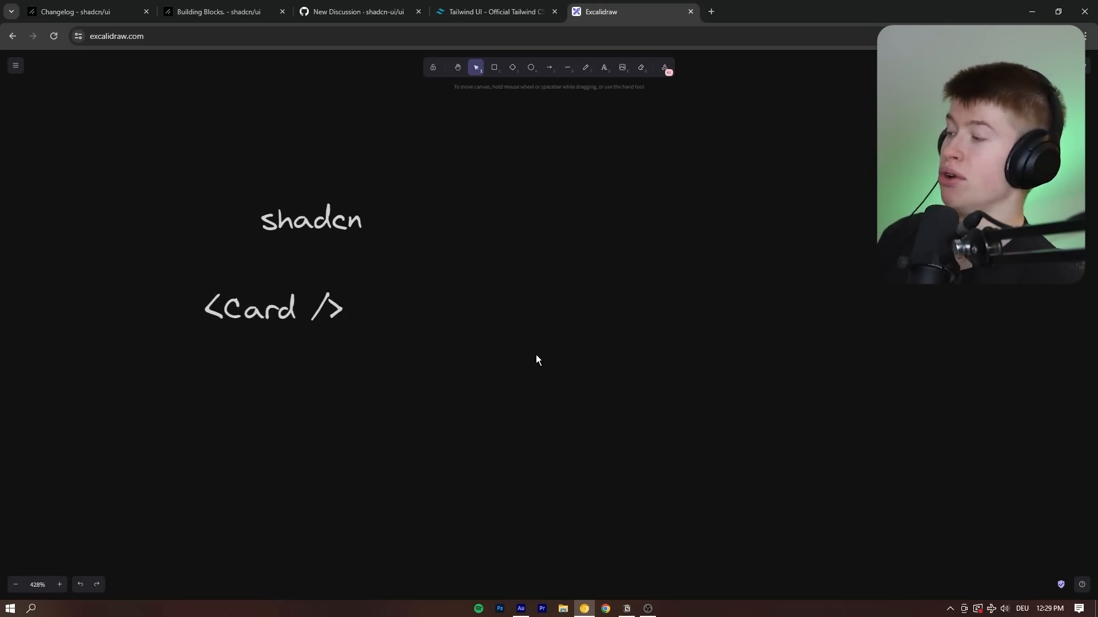
{"action": "type", "text": "<Dropdown />"}
{"action": "type", "text": "<Input />"}
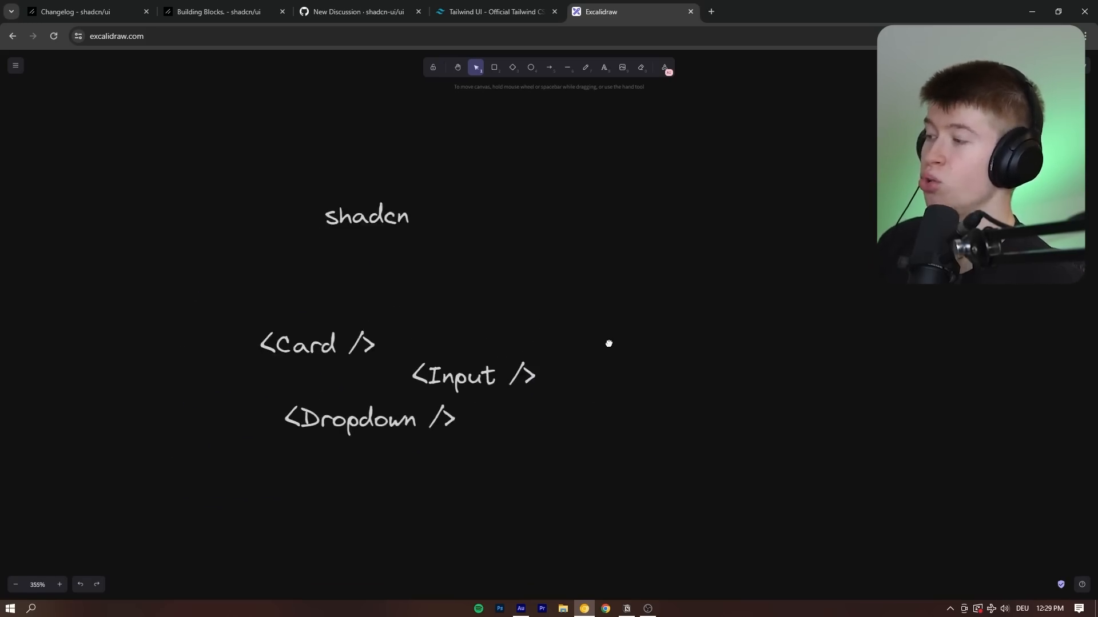
Step: Draw an arrow from Card to 'blocks', add Card labels, and select the three primitives
{"action": "left_click", "coordinate": [550, 67]}
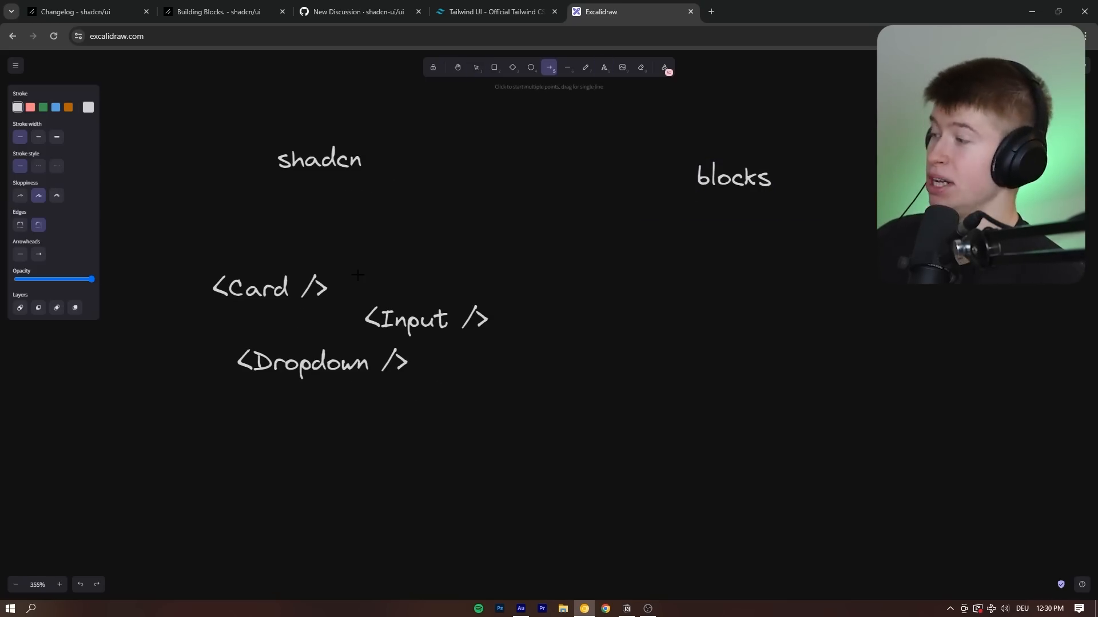
{"action": "left_click_drag", "start_coordinate": [339, 287], "coordinate": [595, 290]}
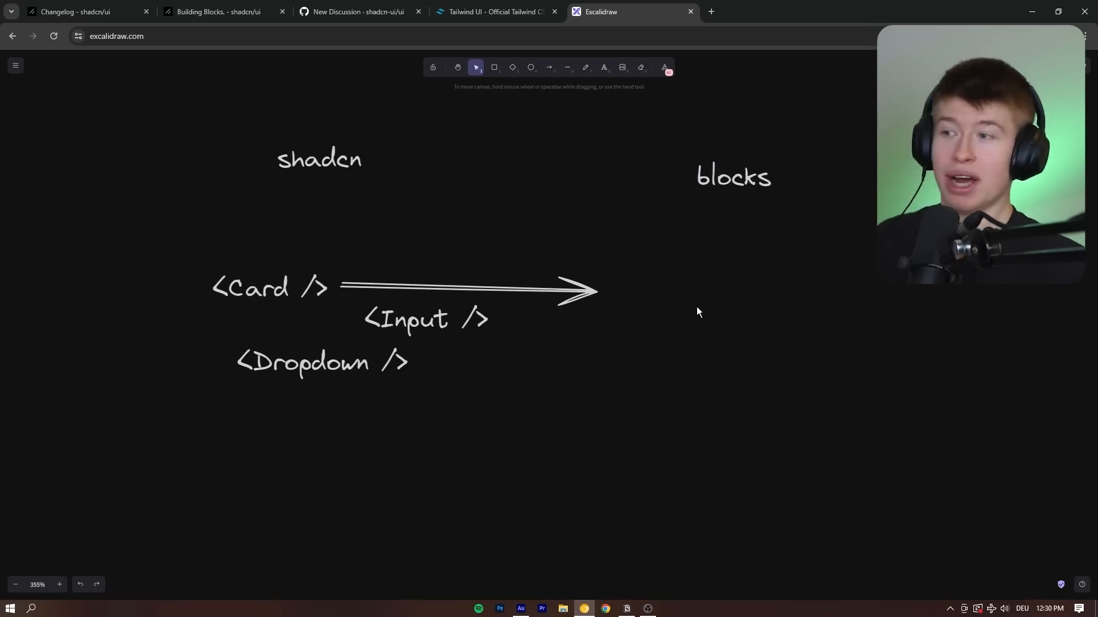
{"action": "left_click", "coordinate": [741, 260]}
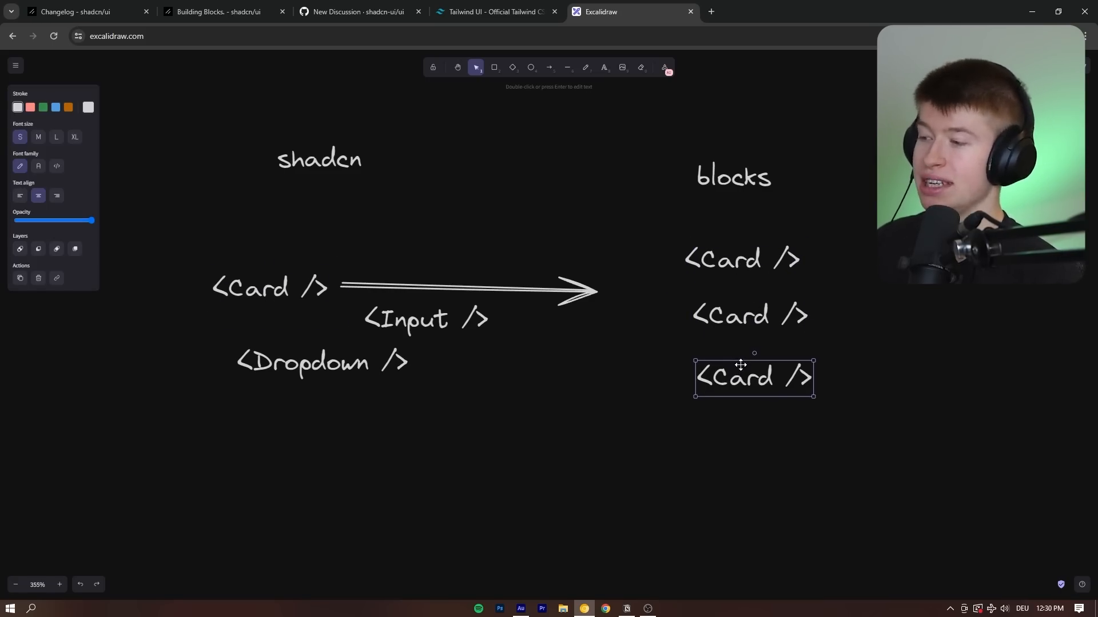
{"action": "left_click_drag", "start_coordinate": [167, 216], "coordinate": [574, 414]}
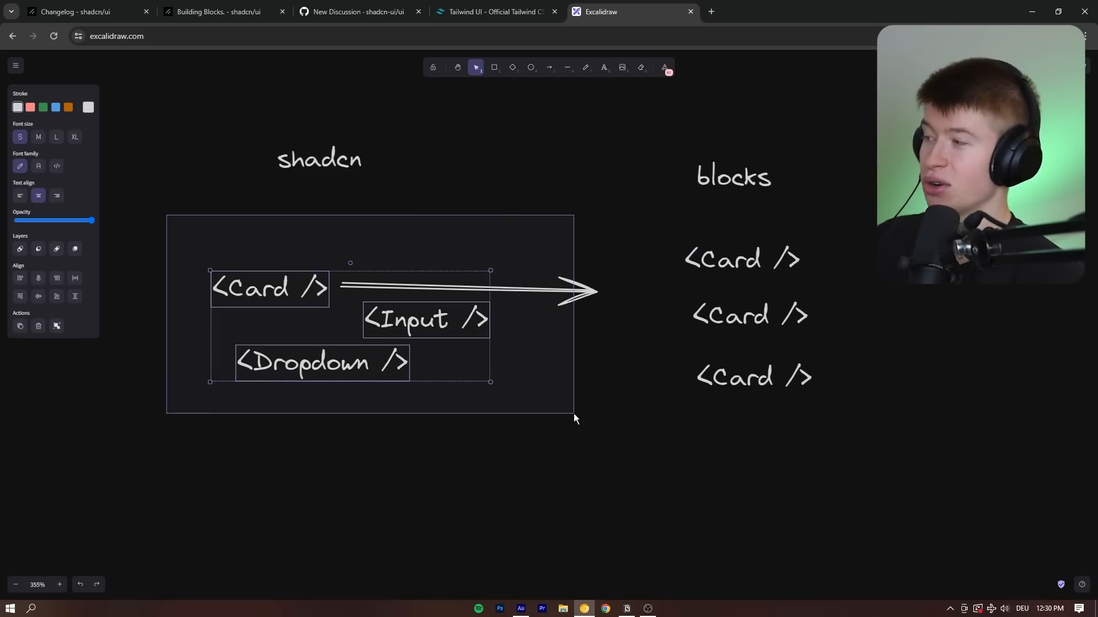